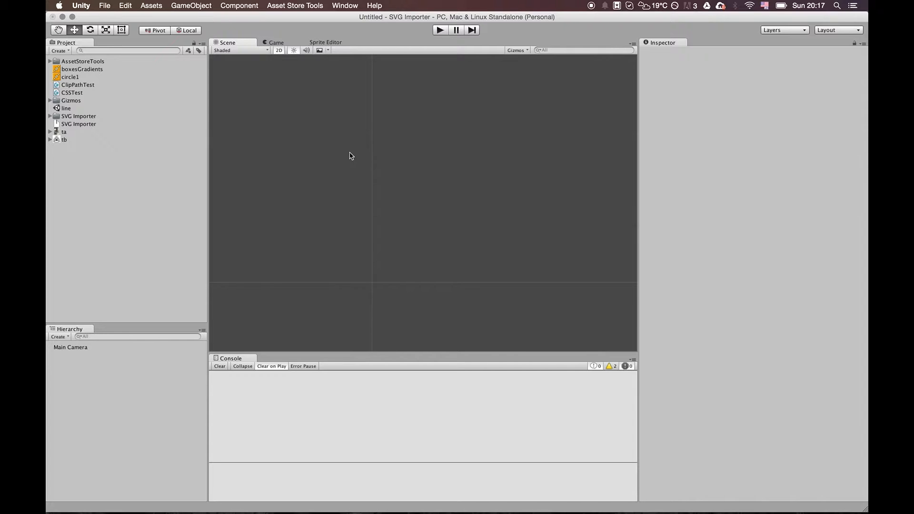
# Browse the Project assets, previewing the tb and ta images and the SVG Importer folder.
pyautogui.click(70, 76)
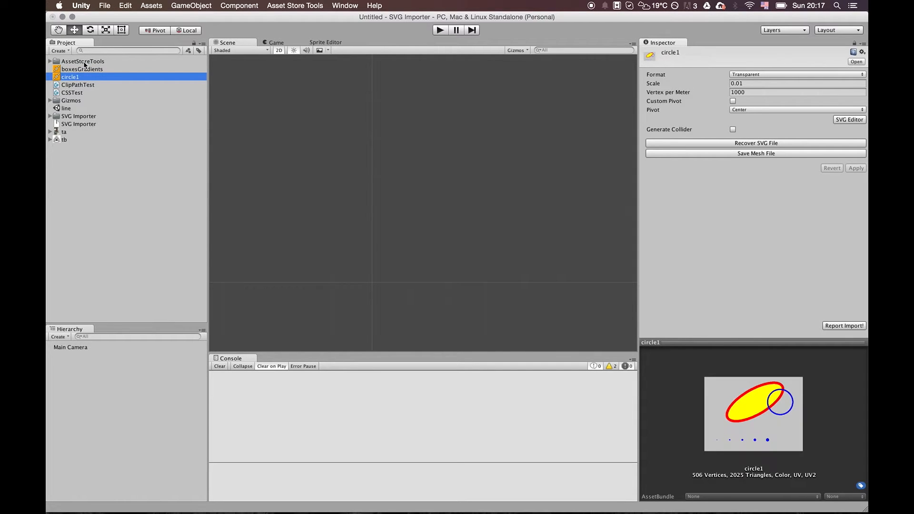
pyautogui.click(82, 61)
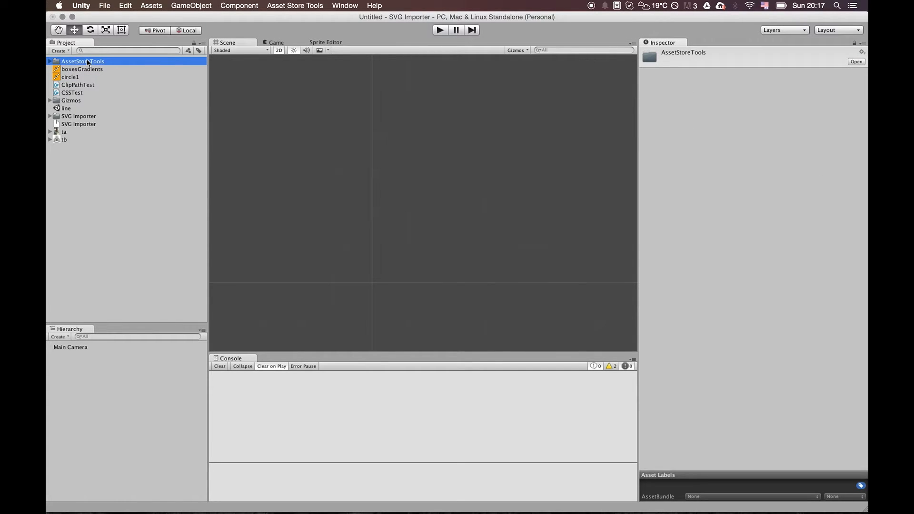
pyautogui.click(64, 139)
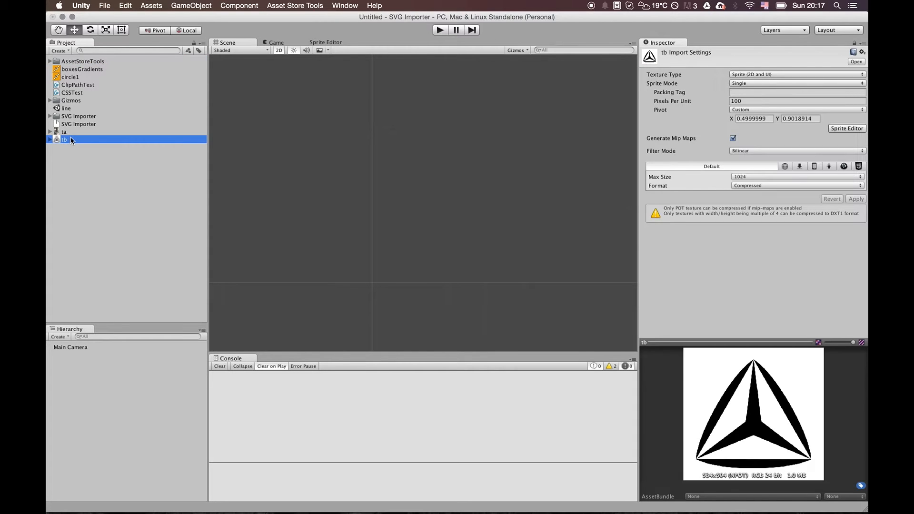
pyautogui.click(64, 132)
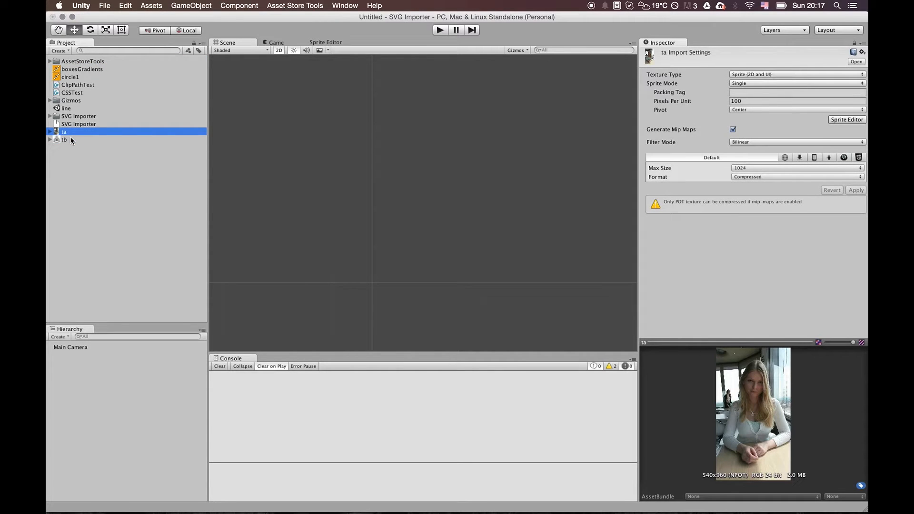
pyautogui.moveTo(76, 142)
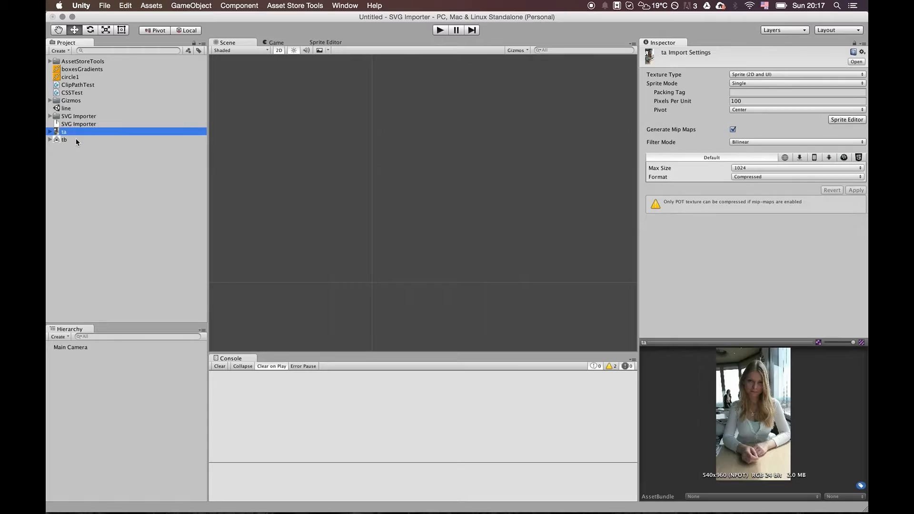
pyautogui.click(78, 124)
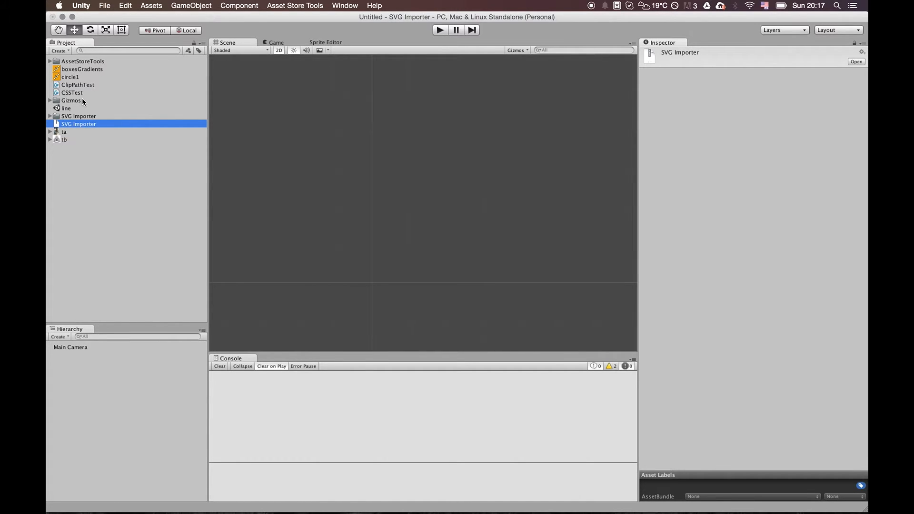
pyautogui.moveTo(87, 84)
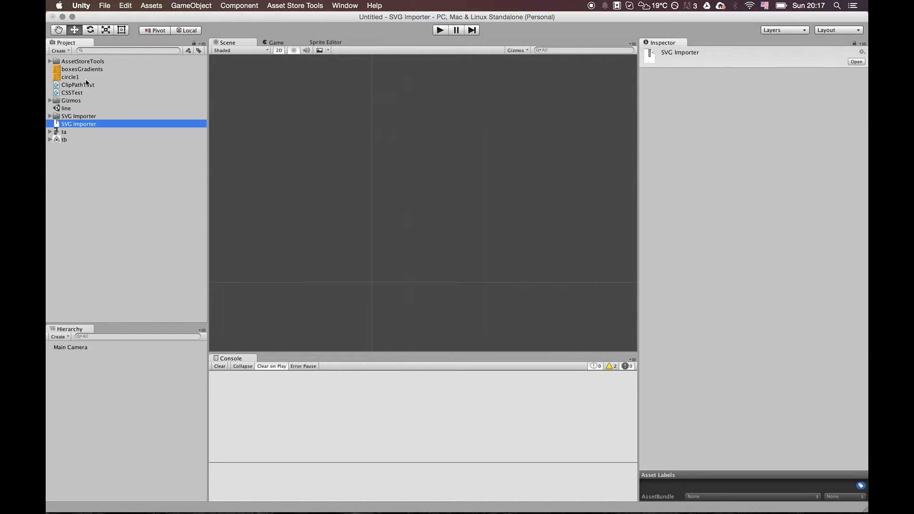
# Place circle1 into the scene and review its import settings, leaving the pivot centred.
pyautogui.click(70, 76)
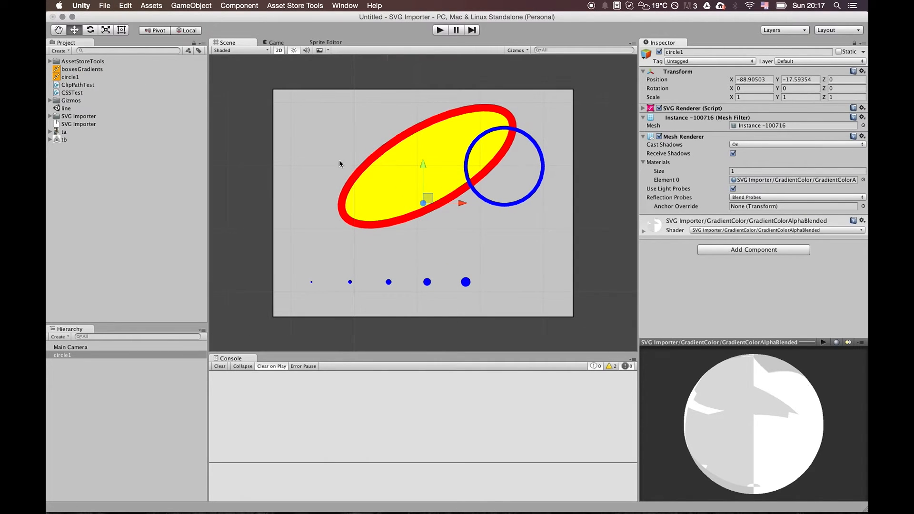
pyautogui.click(69, 76)
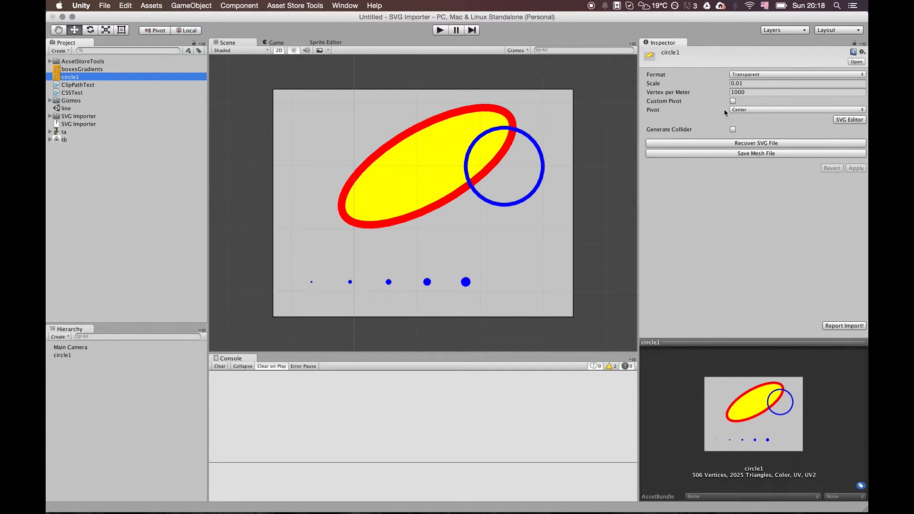
pyautogui.click(796, 110)
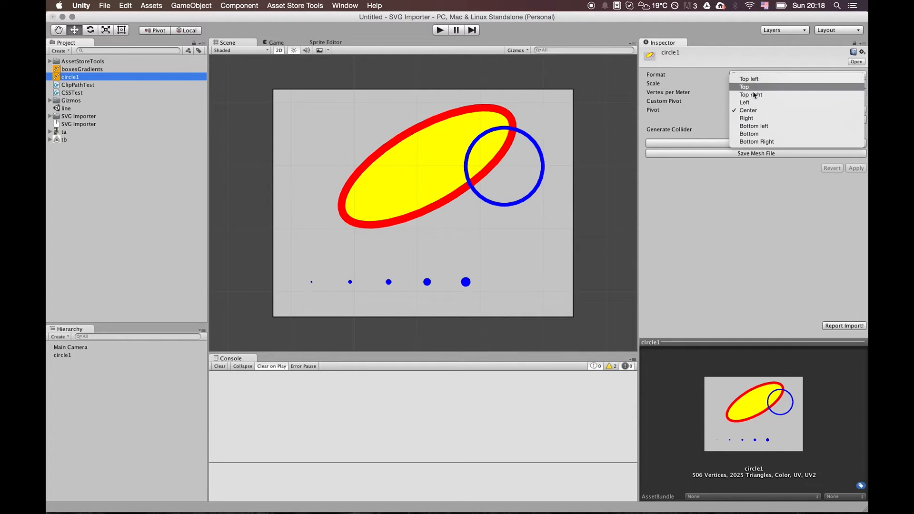
pyautogui.moveTo(749, 79)
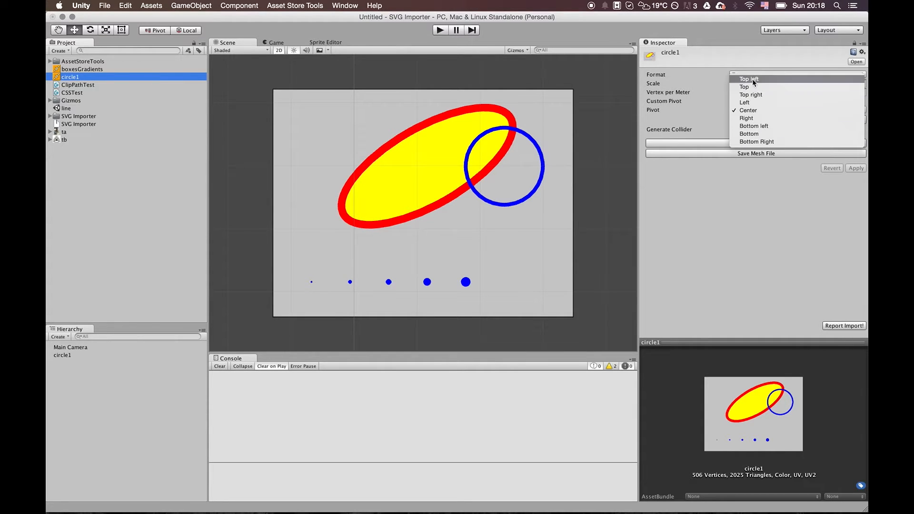
pyautogui.click(749, 110)
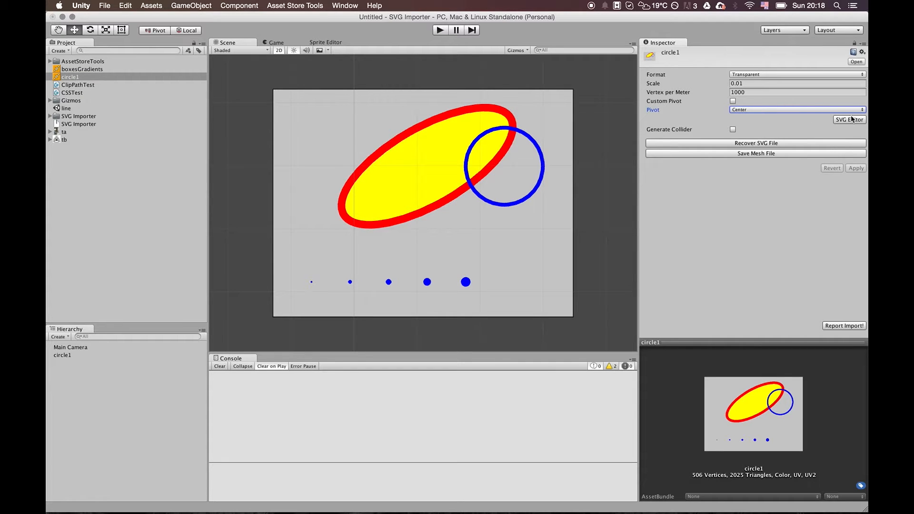
# Enable Custom Pivot (0.5 by 0.5) for circle1 in the SVG Asset editor.
pyautogui.click(849, 120)
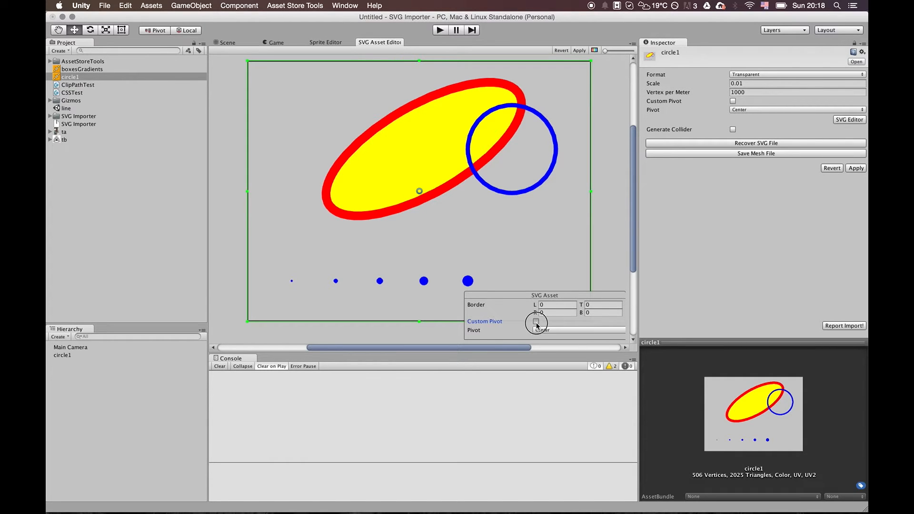
pyautogui.click(536, 324)
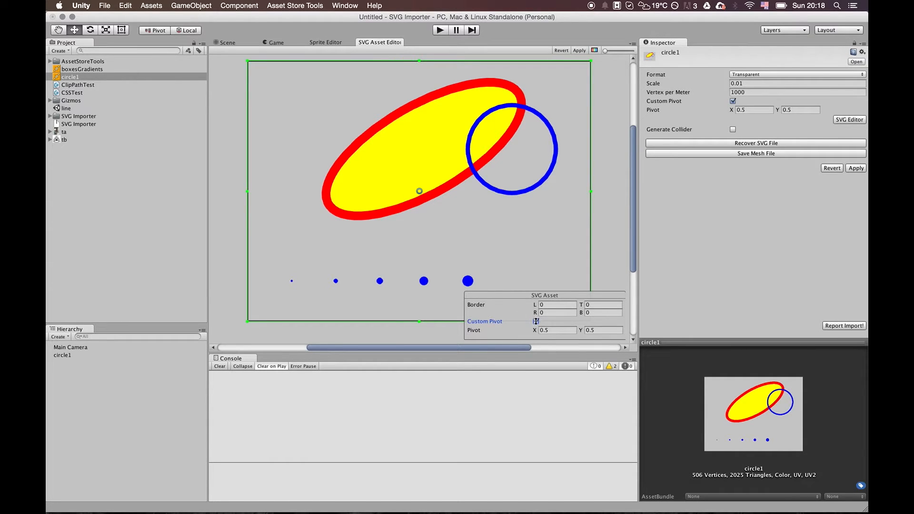
pyautogui.click(535, 321)
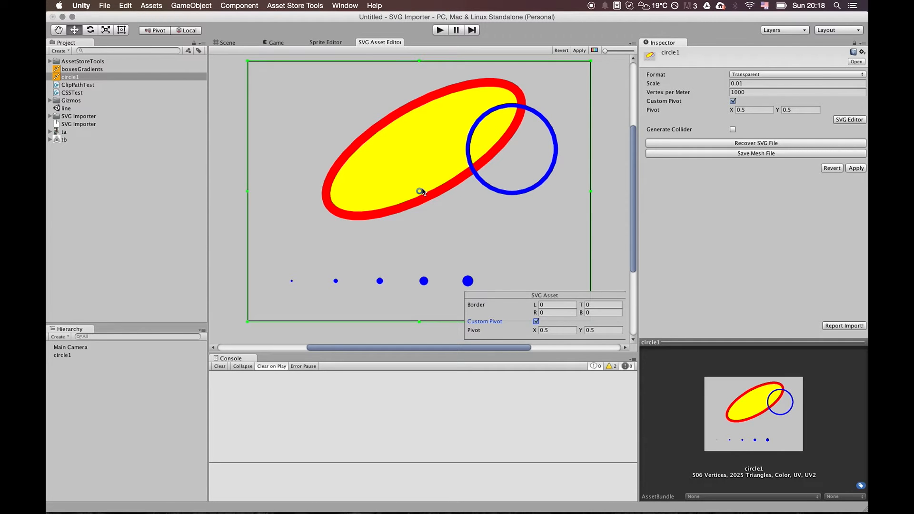
# Move circle1's pivot onto the smallest blue dot, at about 0.13 by 0.84.
pyautogui.moveTo(419, 192); pyautogui.dragTo(355, 162)
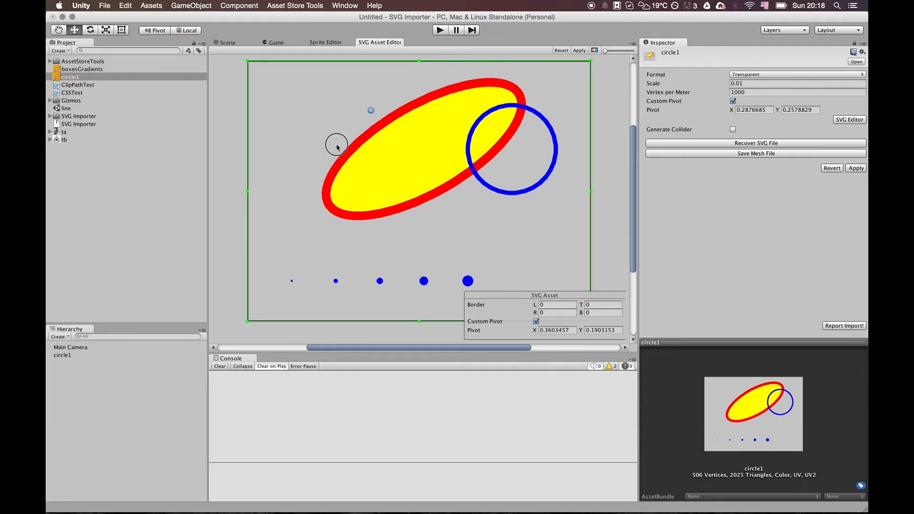
pyautogui.moveTo(371, 110); pyautogui.dragTo(346, 202)
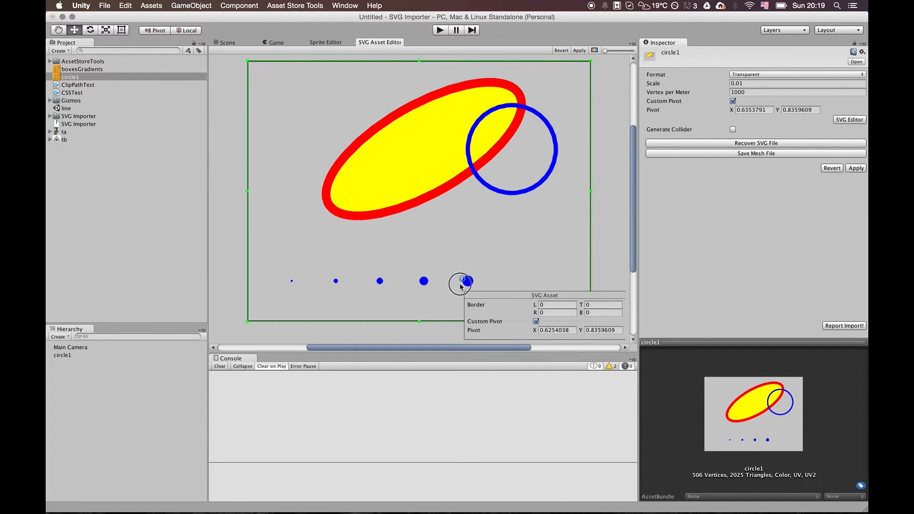
pyautogui.moveTo(467, 281); pyautogui.dragTo(291, 281)
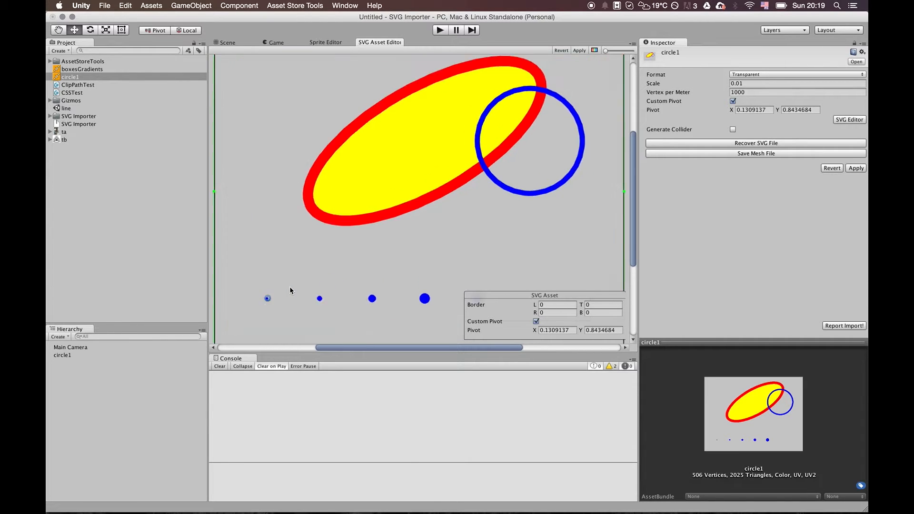
pyautogui.moveTo(379, 348); pyautogui.dragTo(420, 349)
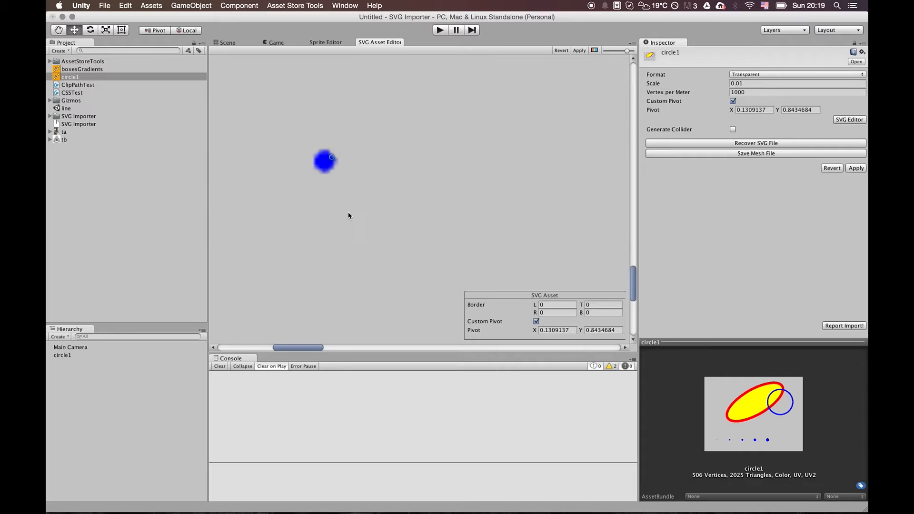
pyautogui.moveTo(325, 162); pyautogui.dragTo(313, 275)
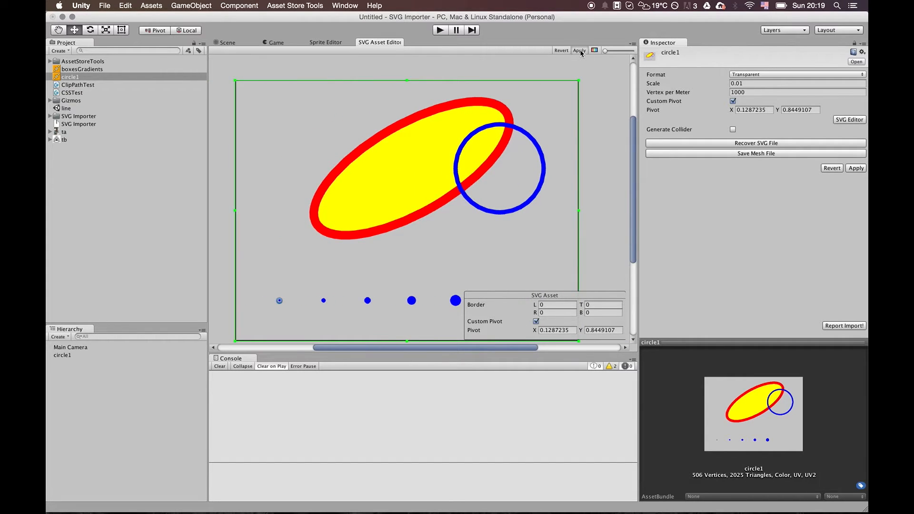
# Apply the new pivot and check in the scene that the object's origin sits on the small dot.
pyautogui.click(579, 51)
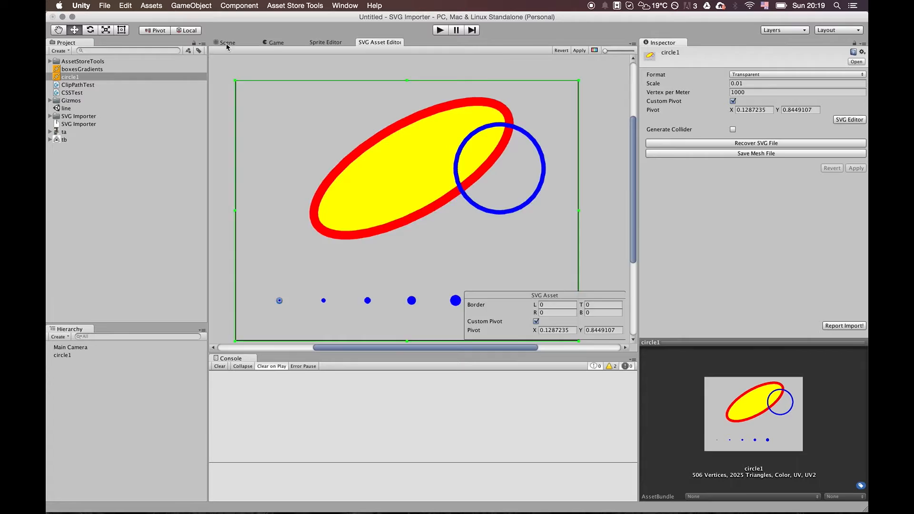
pyautogui.click(228, 42)
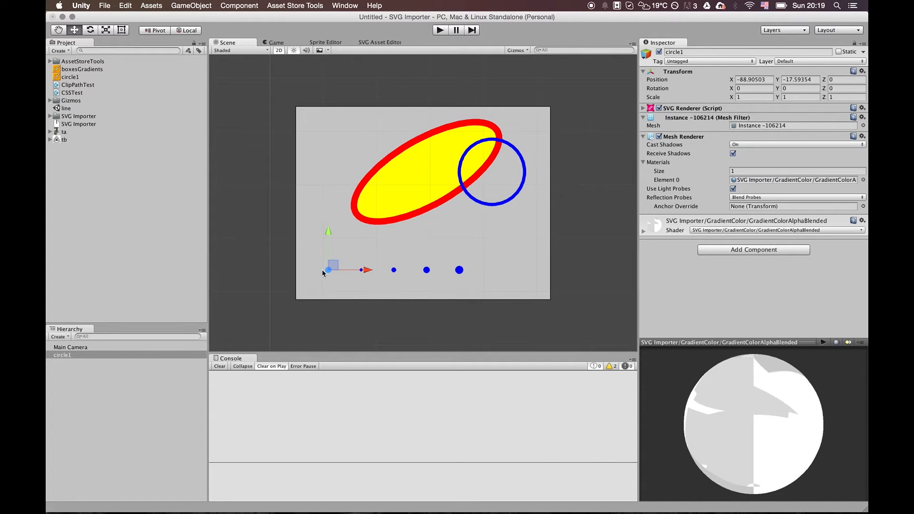
pyautogui.click(380, 42)
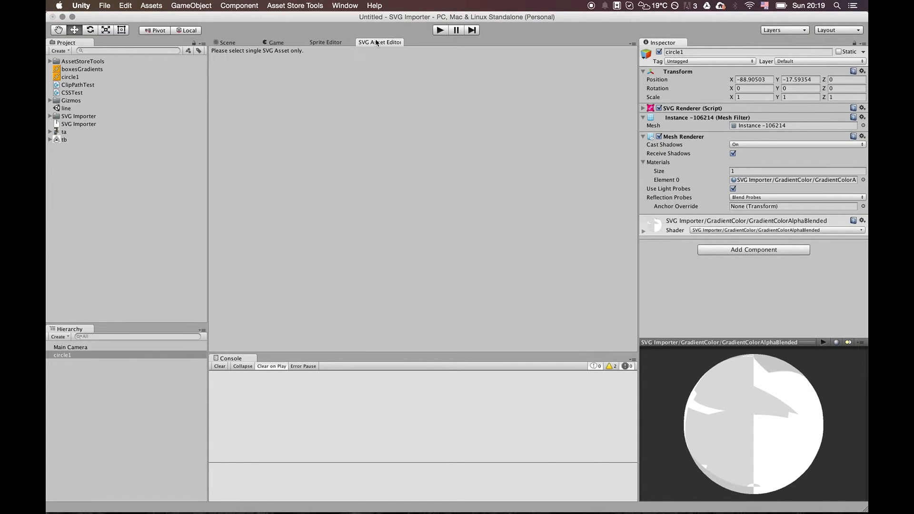
pyautogui.click(226, 42)
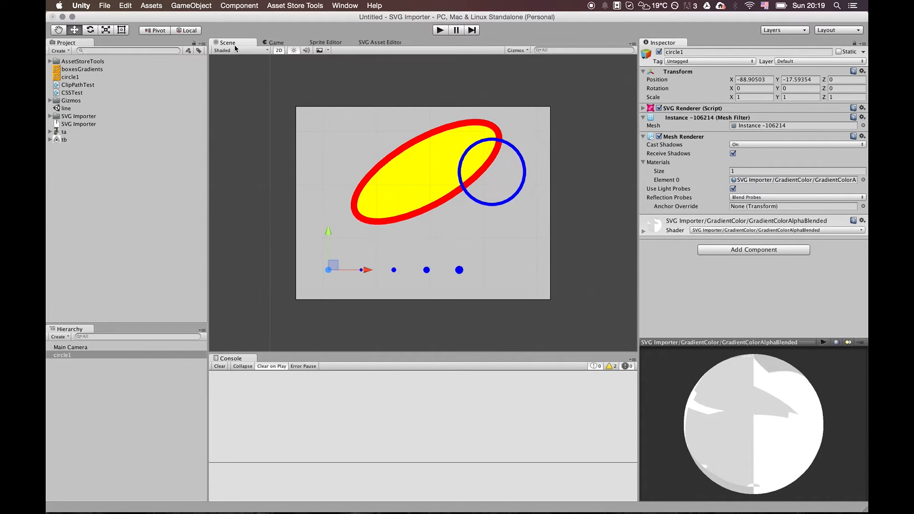
pyautogui.click(69, 76)
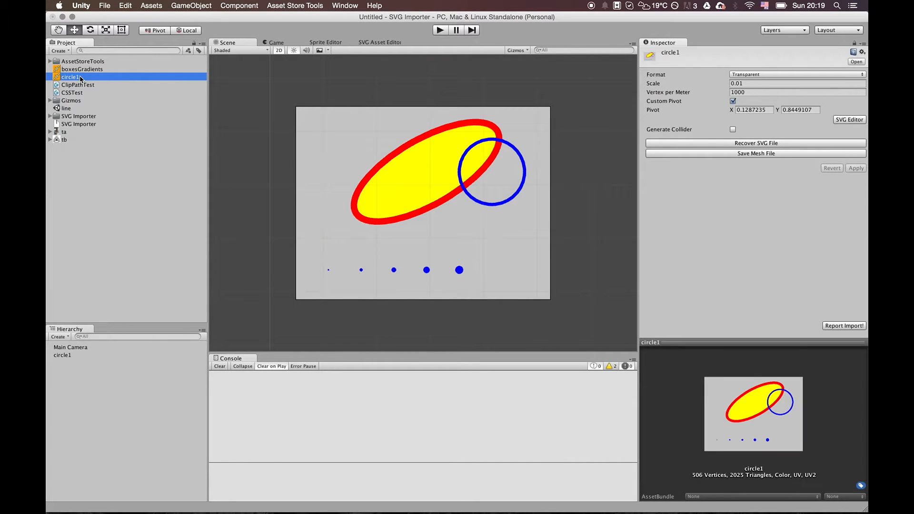
# Adjust circle1's slicing border handles so L, T, R and B all read 0.
pyautogui.click(379, 42)
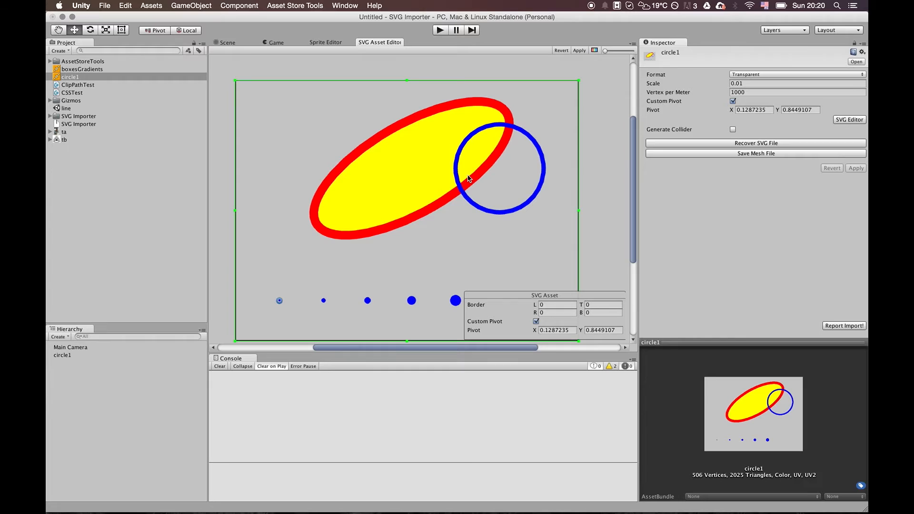
pyautogui.moveTo(239, 216)
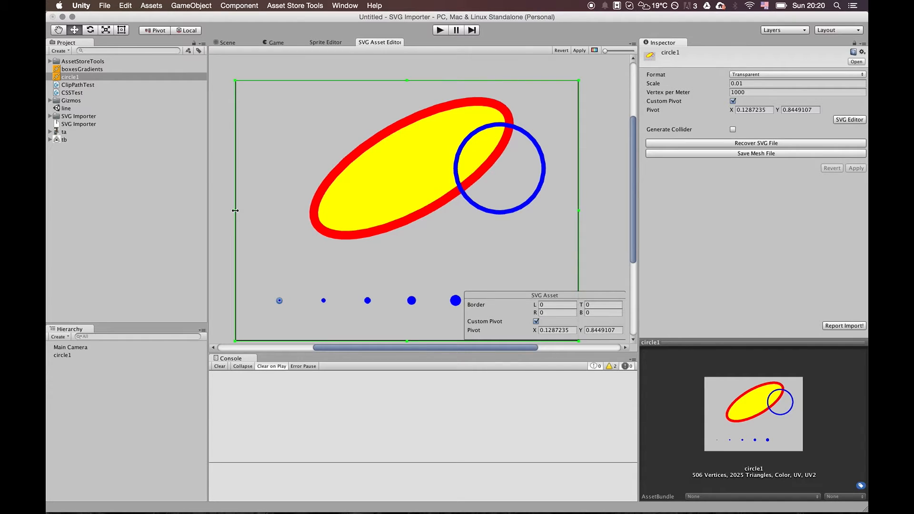
pyautogui.moveTo(237, 212); pyautogui.dragTo(301, 215)
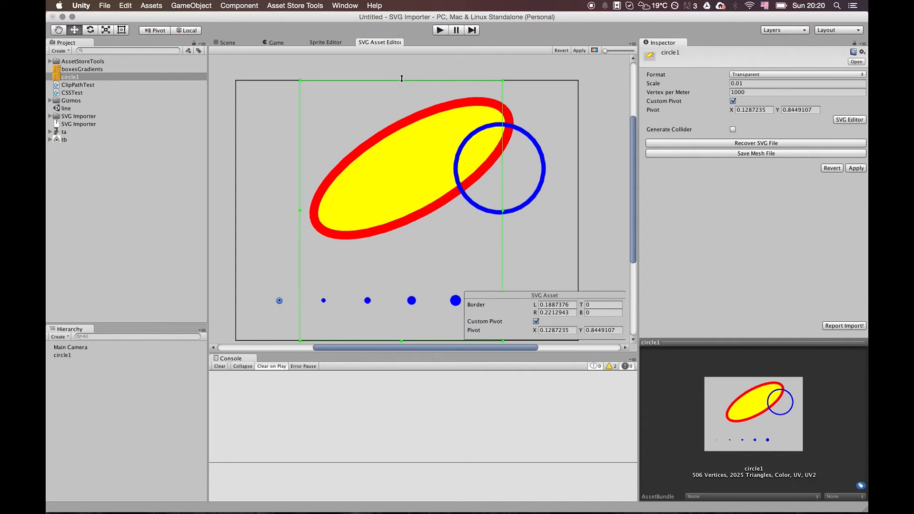
pyautogui.moveTo(401, 80)
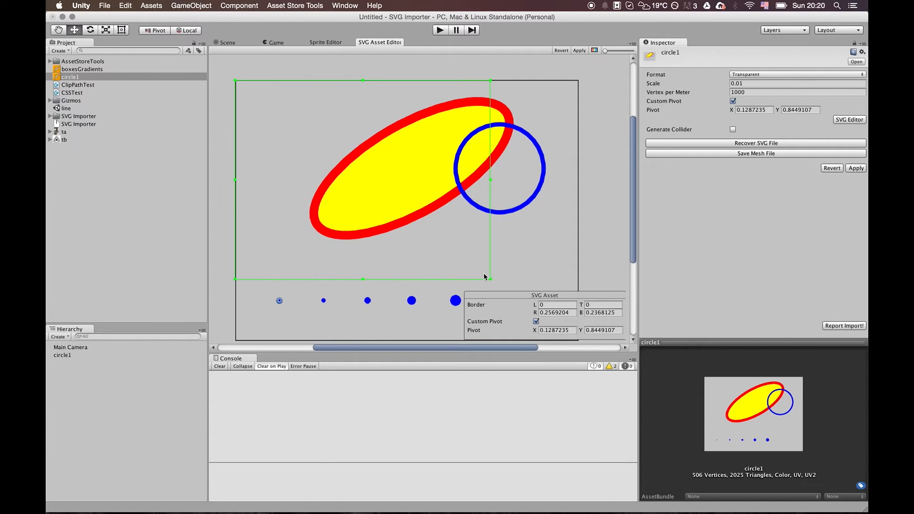
pyautogui.moveTo(483, 277); pyautogui.dragTo(474, 252)
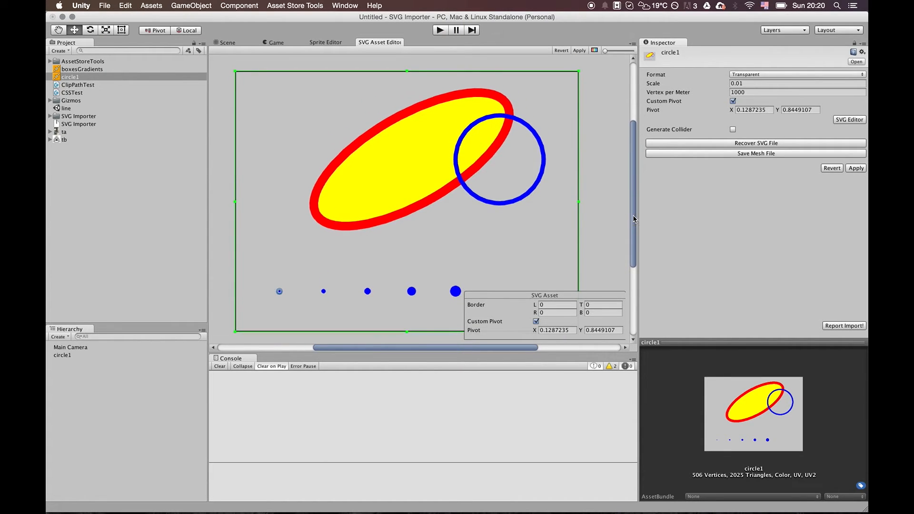
pyautogui.moveTo(578, 203); pyautogui.dragTo(543, 203)
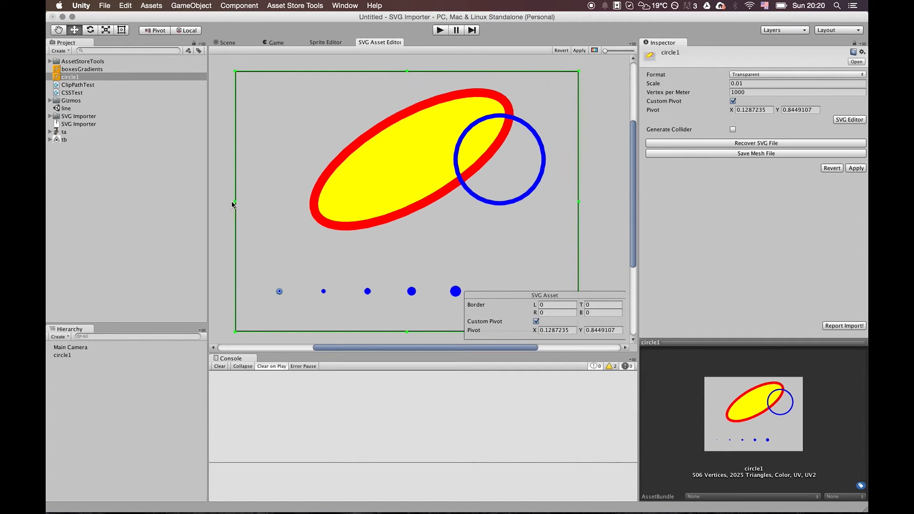
pyautogui.moveTo(234, 203)
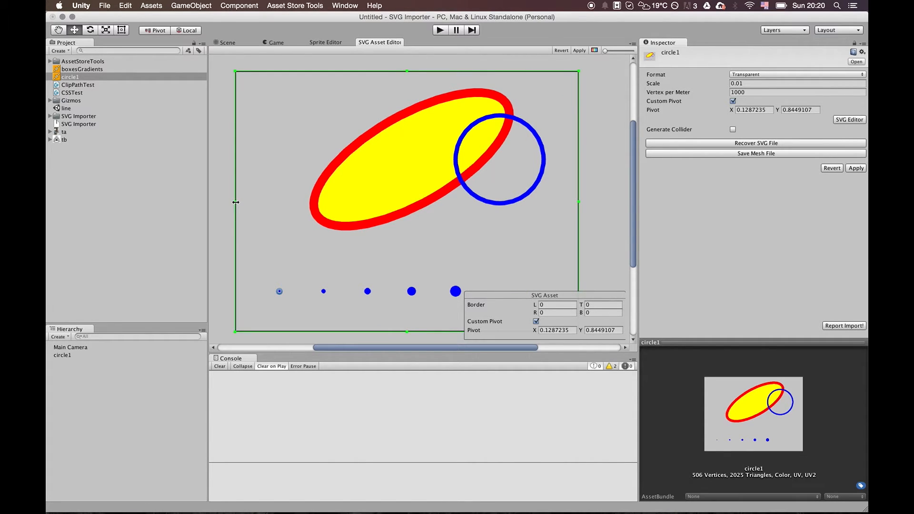
pyautogui.moveTo(443, 112)
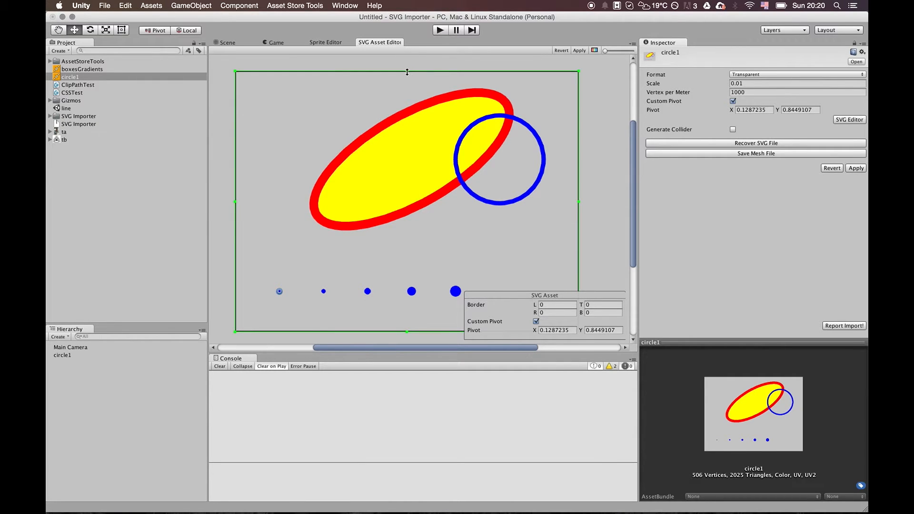
pyautogui.moveTo(409, 51)
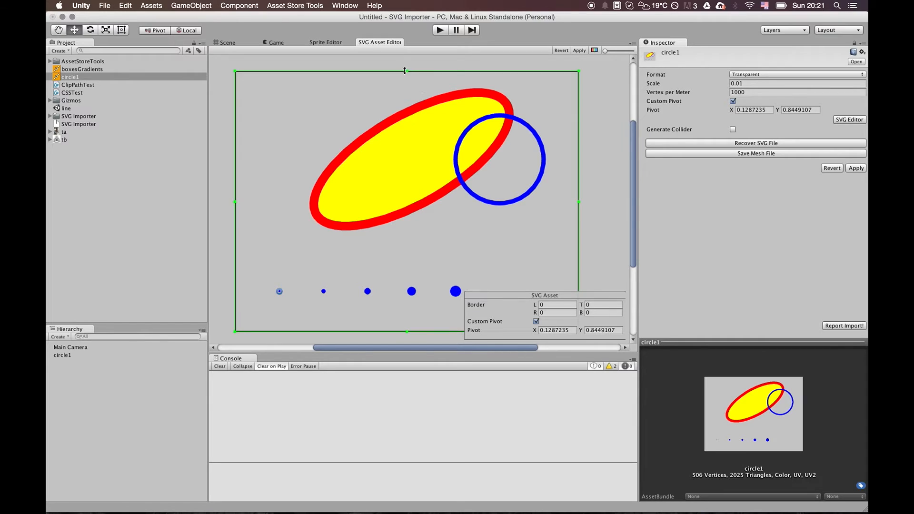
pyautogui.moveTo(409, 75)
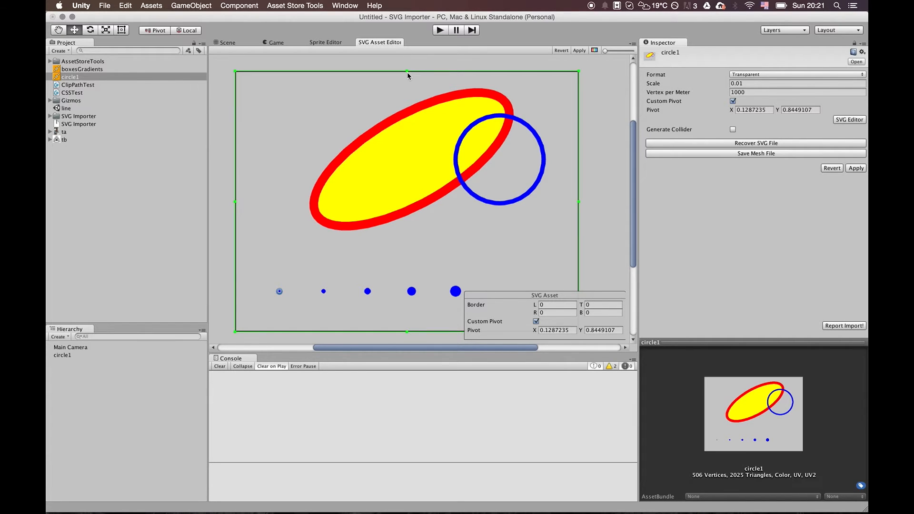
pyautogui.moveTo(409, 74)
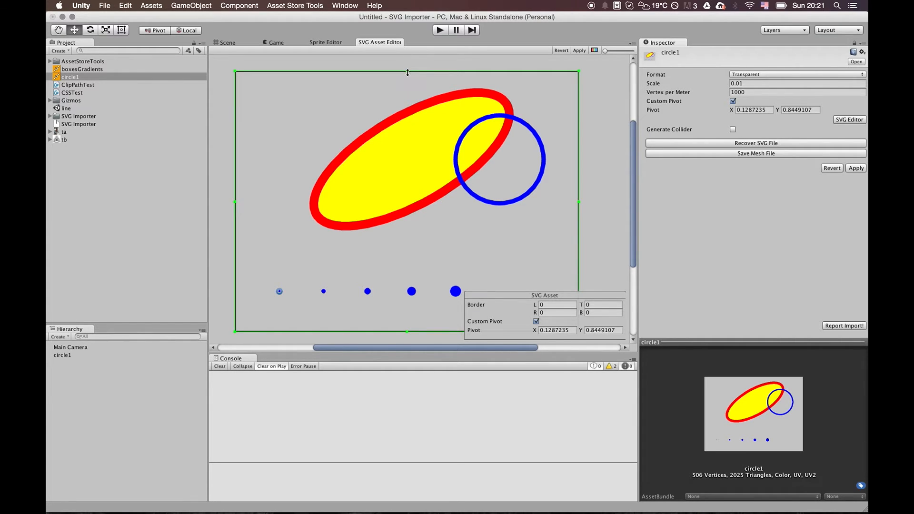
pyautogui.moveTo(408, 73); pyautogui.dragTo(407, 80)
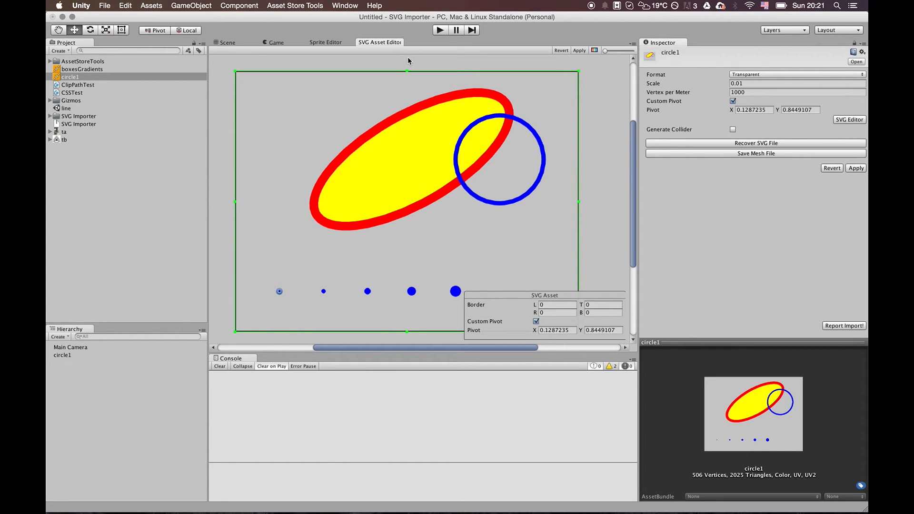
pyautogui.moveTo(451, 269)
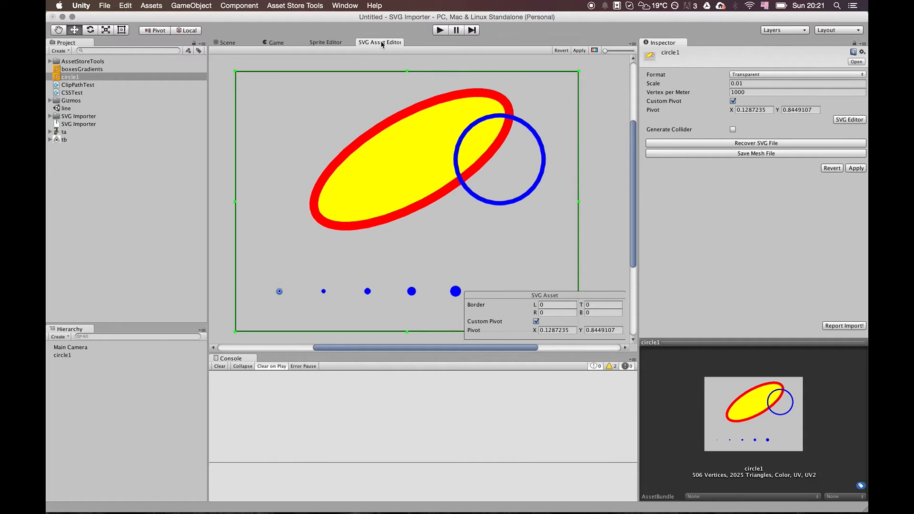
# Return to the scene, applying circle1's pending import settings.
pyautogui.click(228, 42)
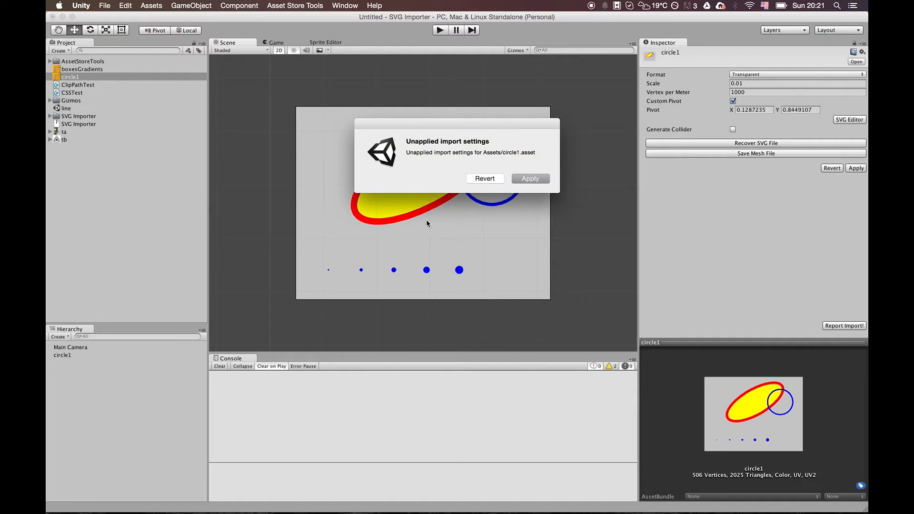
pyautogui.click(530, 179)
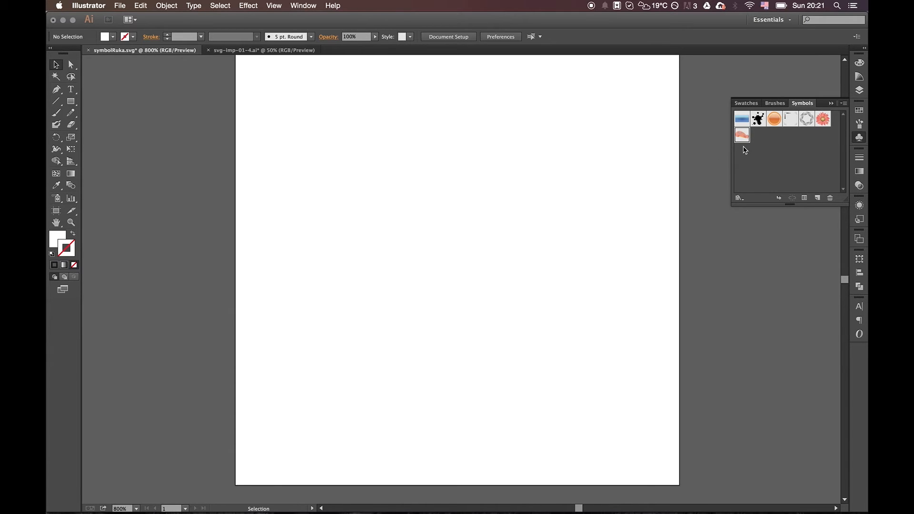
pyautogui.moveTo(742, 135)
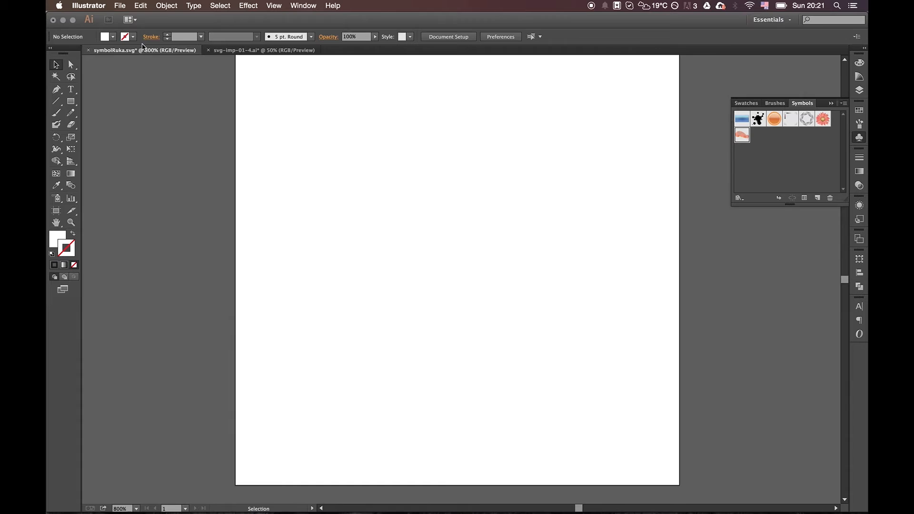
pyautogui.moveTo(577, 105)
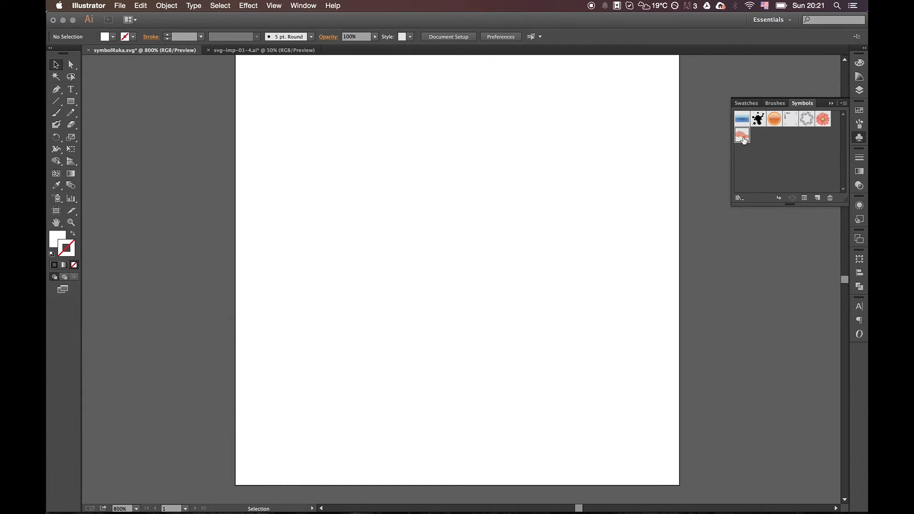
pyautogui.moveTo(742, 136)
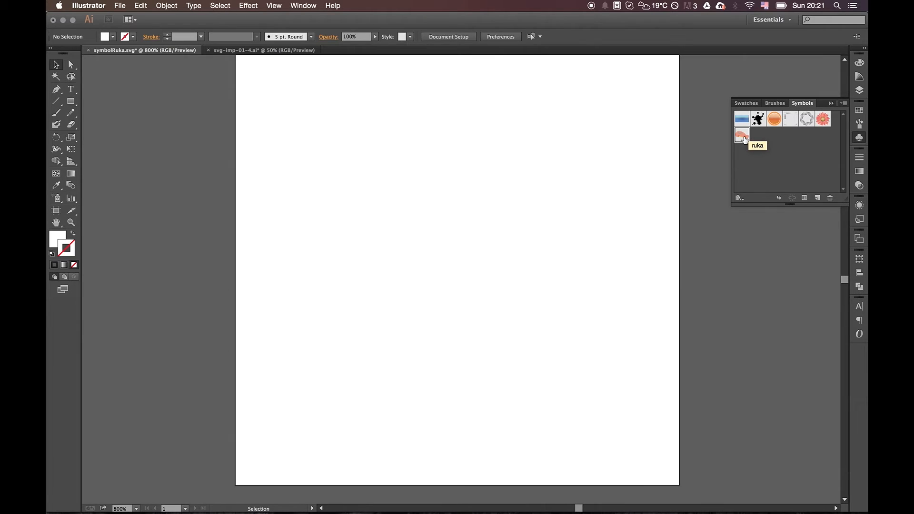
pyautogui.moveTo(94, 110)
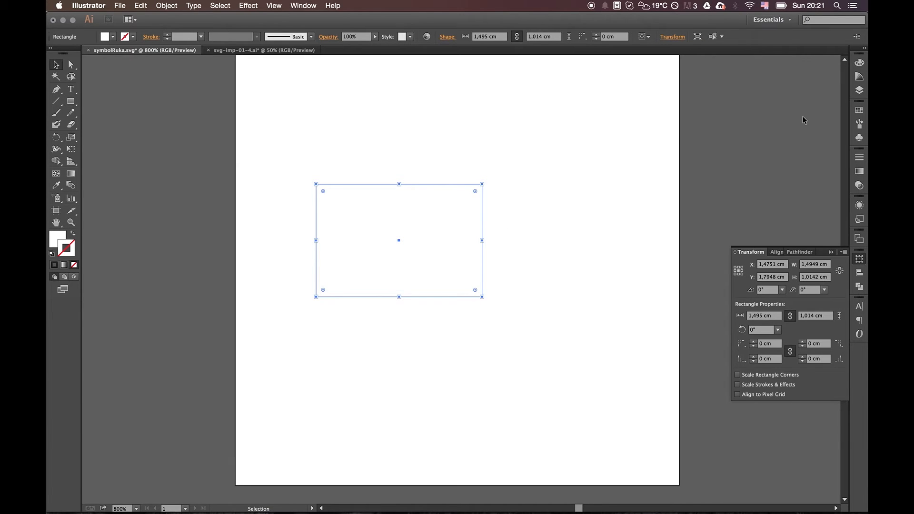
# Give the rectangle a Color Guide harmony stroke and a CMYK Red fill.
pyautogui.click(859, 76)
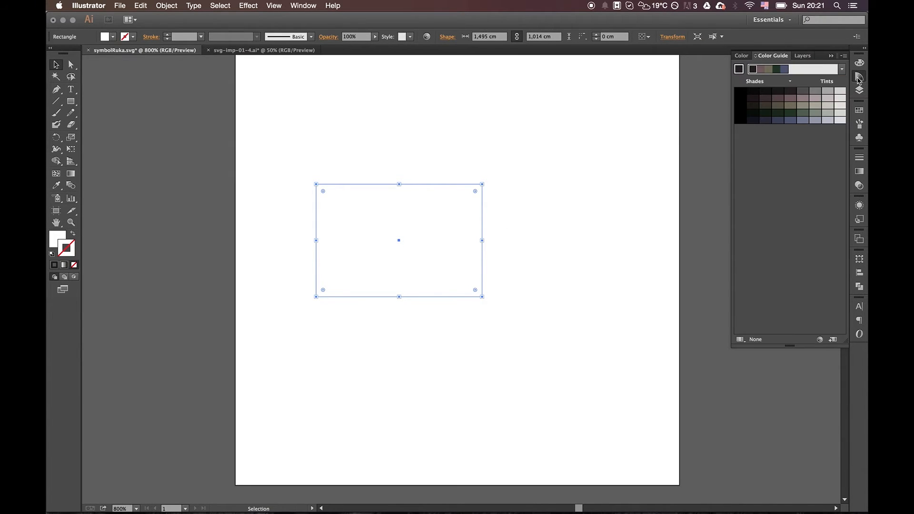
pyautogui.moveTo(842, 69)
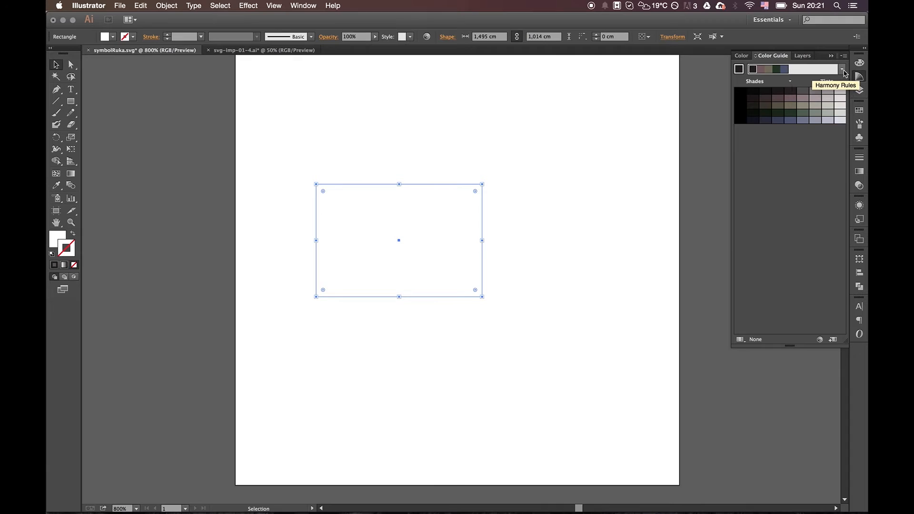
pyautogui.click(842, 68)
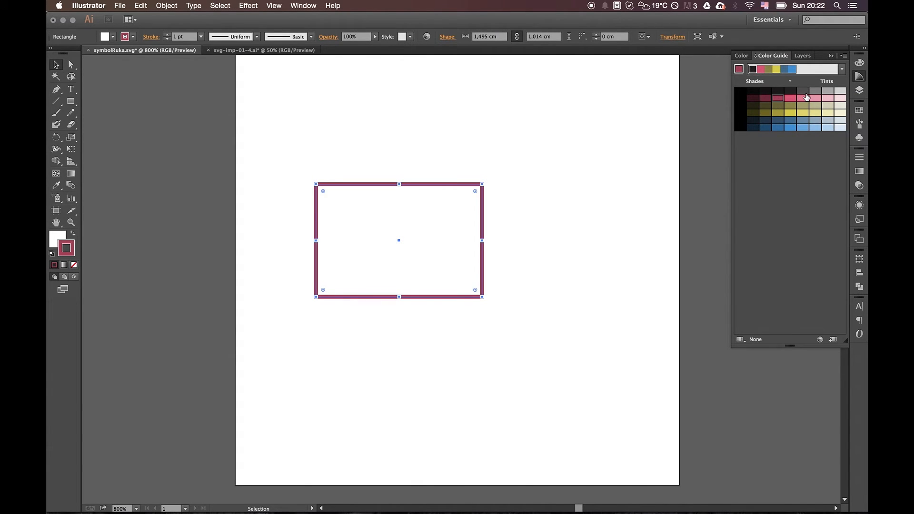
pyautogui.moveTo(115, 37)
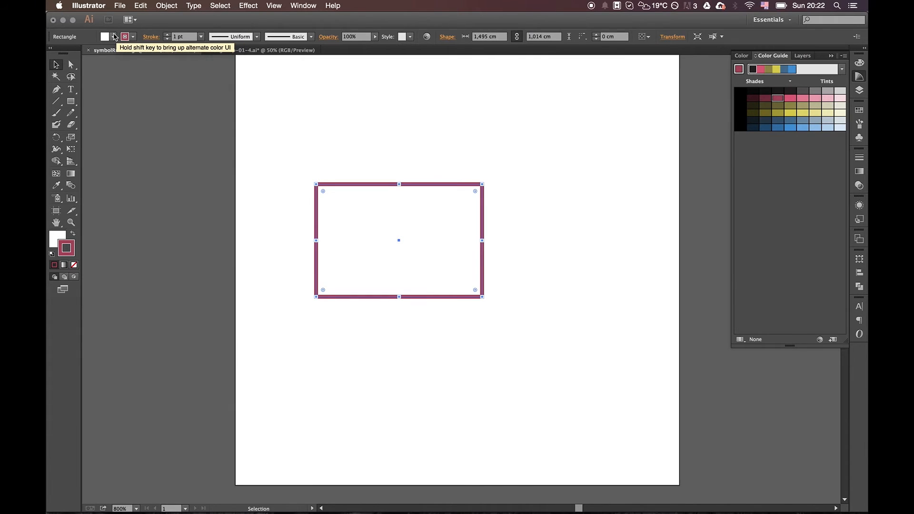
pyautogui.click(106, 36)
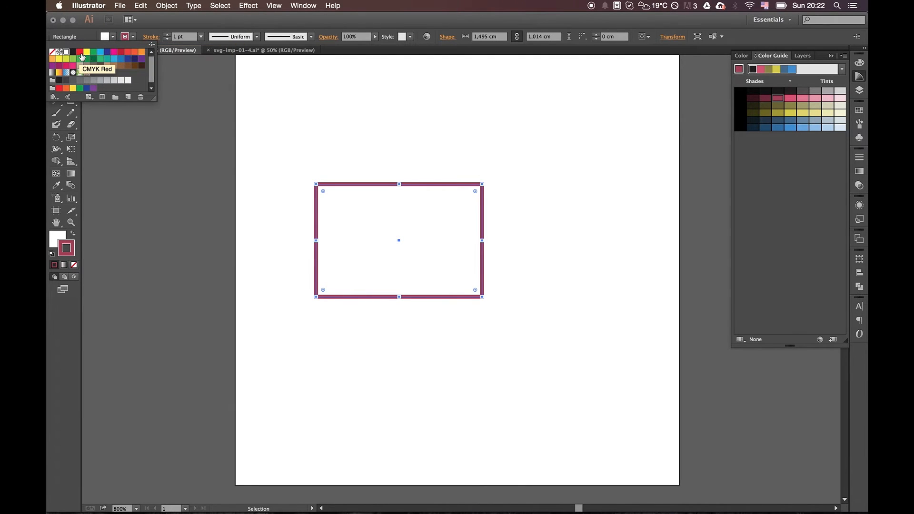
pyautogui.click(80, 52)
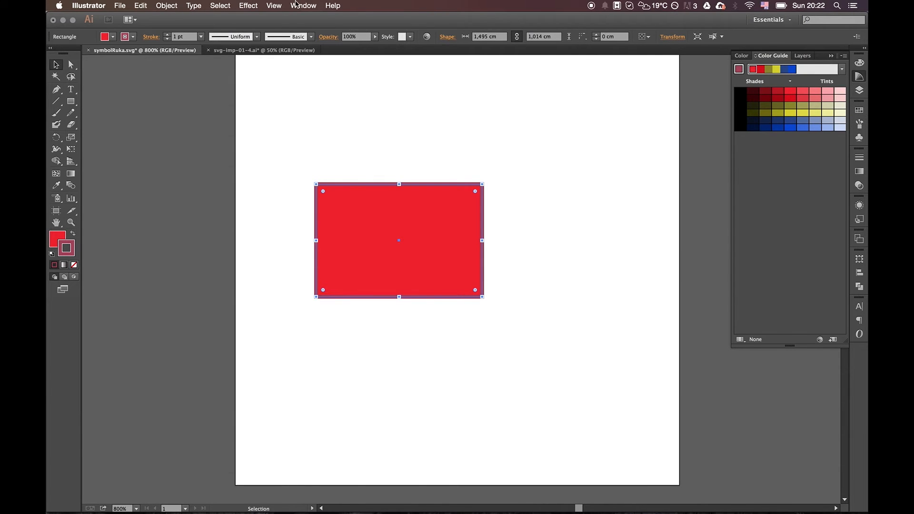
# Show the Symbols panel from the Window menu.
pyautogui.click(303, 6)
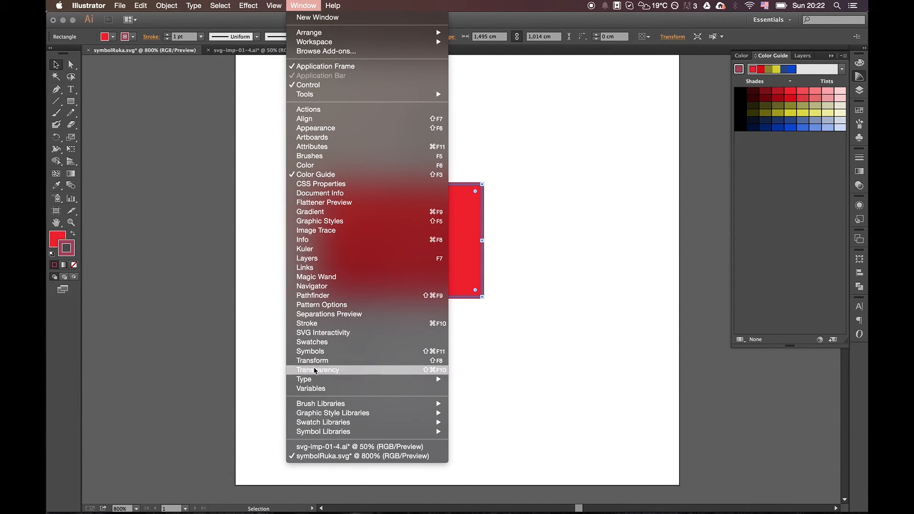
pyautogui.click(310, 352)
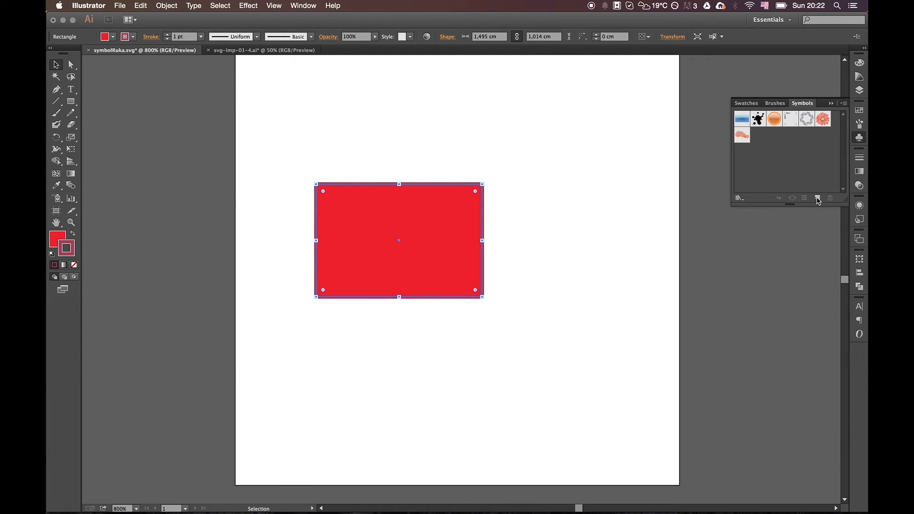
# Save the red rectangle as a new symbol named RedRectangle.
pyautogui.click(817, 198)
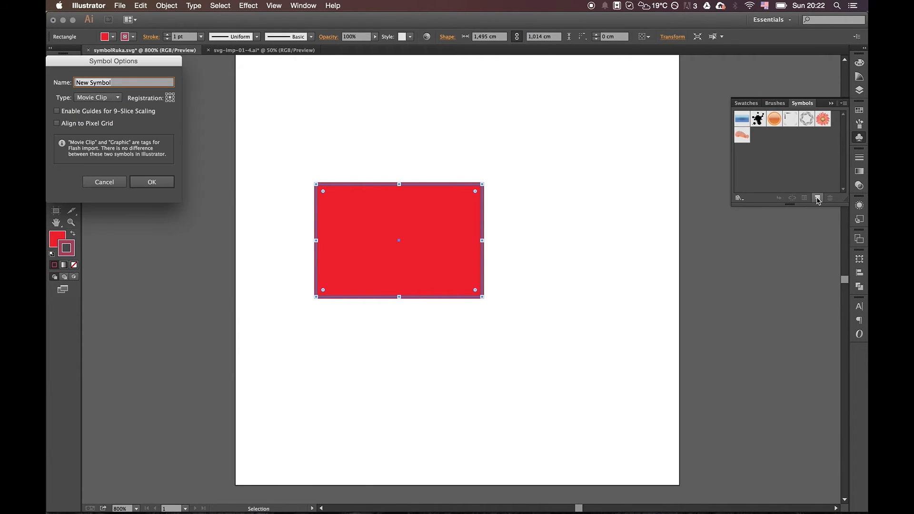
pyautogui.write('RedRectan')
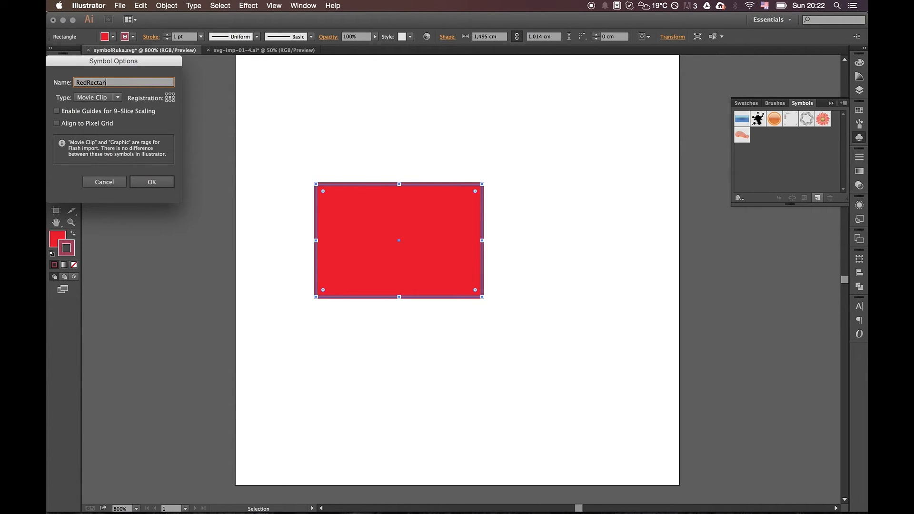
pyautogui.click(151, 182)
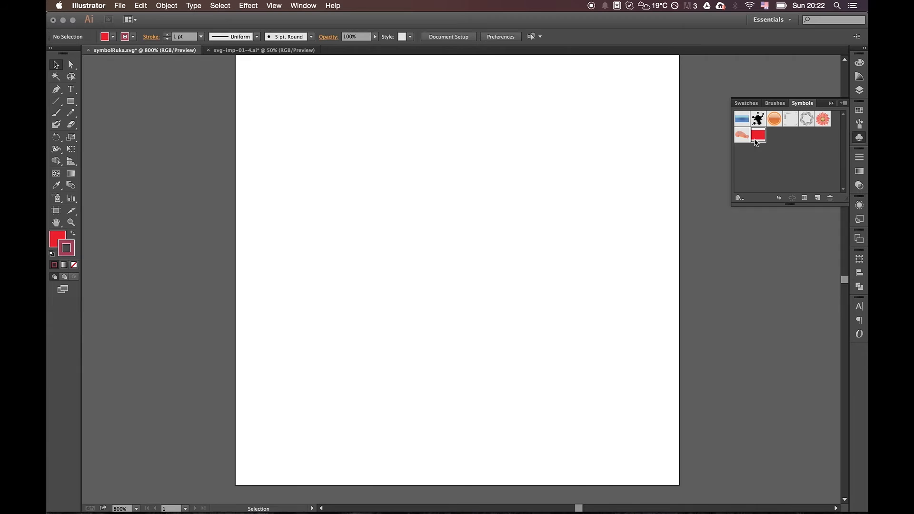
# Place a RedRectangle instance, then move the third arm below it and rotate it upright.
pyautogui.click(758, 135)
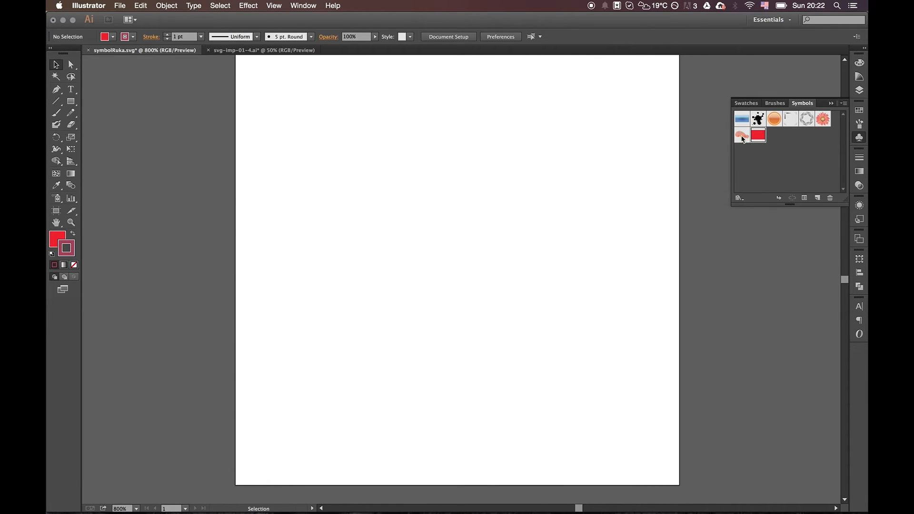
pyautogui.moveTo(744, 138)
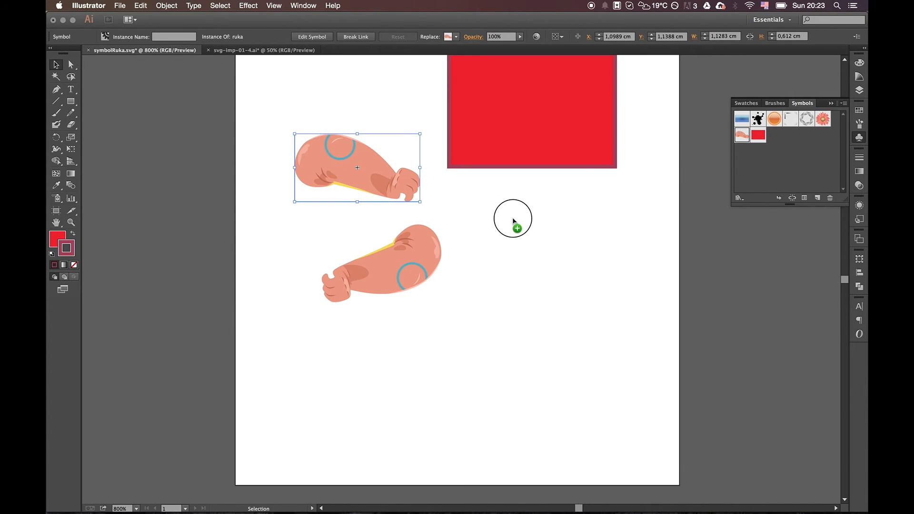
pyautogui.moveTo(357, 167); pyautogui.dragTo(513, 219)
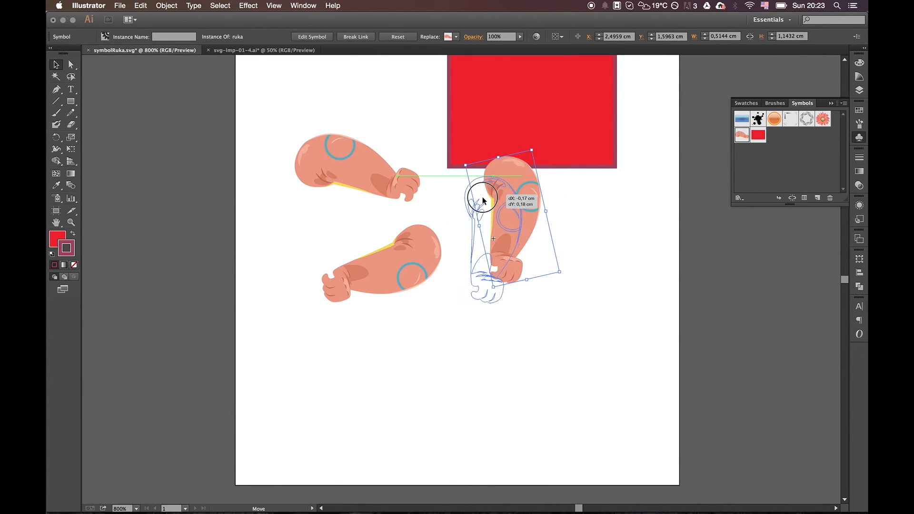
pyautogui.moveTo(481, 198); pyautogui.dragTo(513, 225)
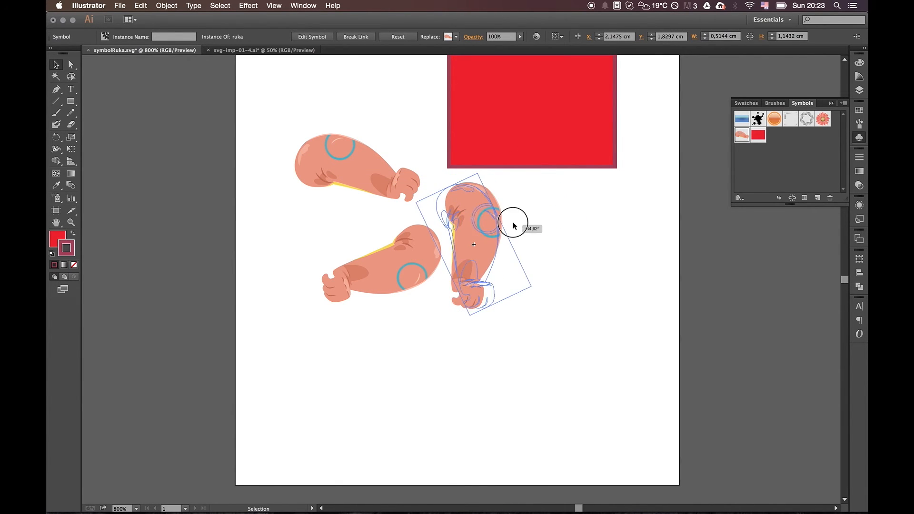
pyautogui.moveTo(514, 227); pyautogui.dragTo(498, 216)
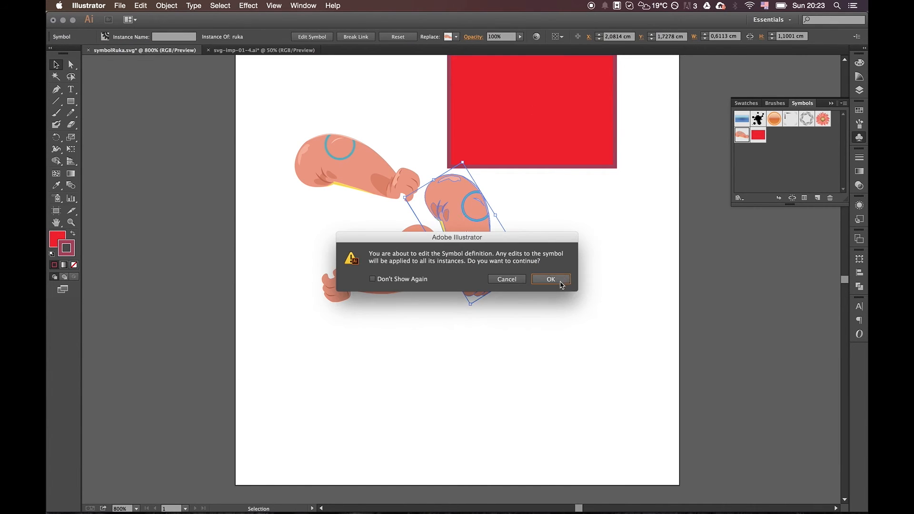
# Delete the blue ring from the arm symbol definition and zoom out to see all instances updated.
pyautogui.click(549, 279)
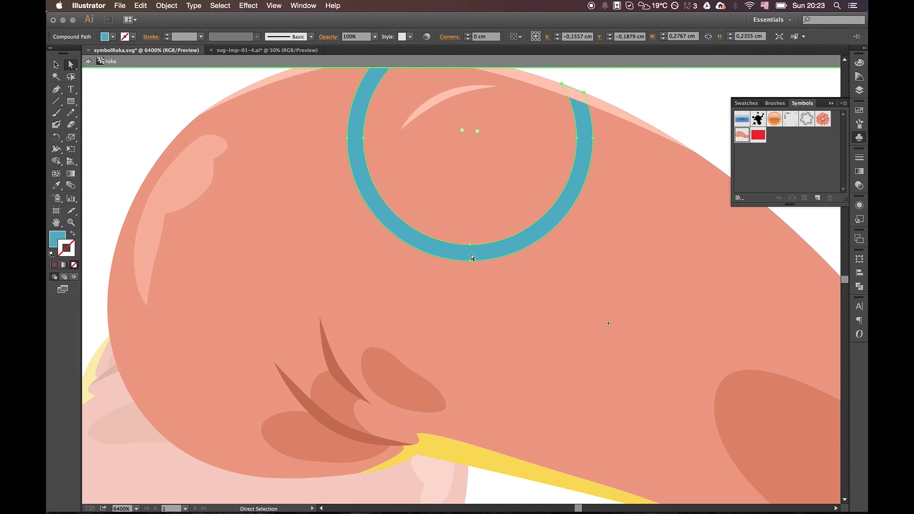
pyautogui.click(472, 255)
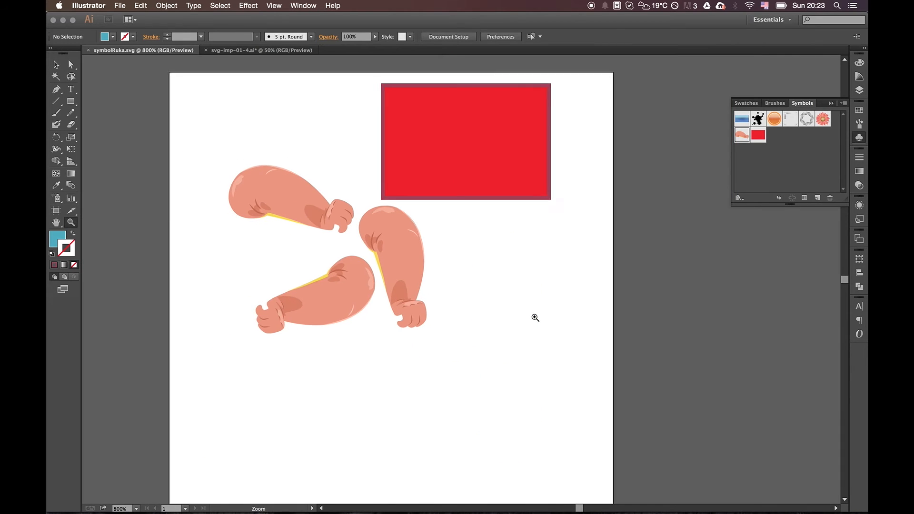
pyautogui.click(466, 142)
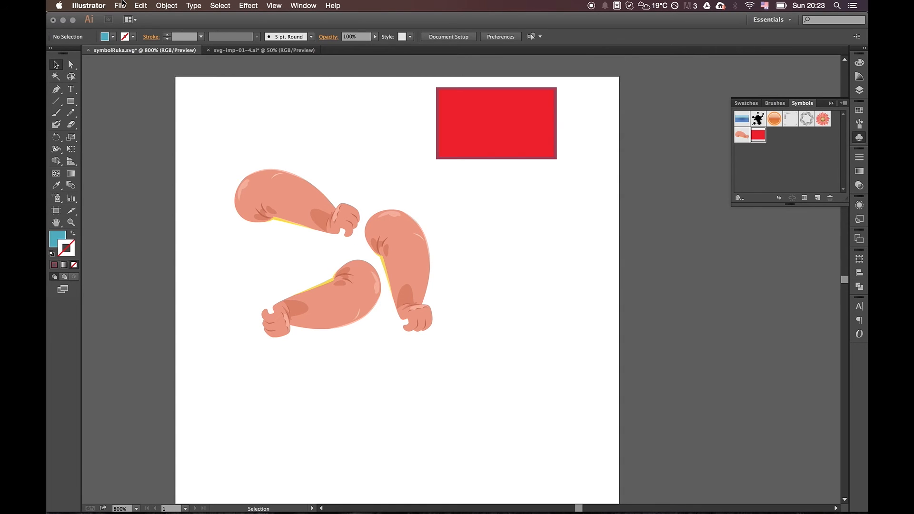
# Save the drawing as symbolRuka.svg in svgTest, bringing up the SVG Options.
pyautogui.click(120, 6)
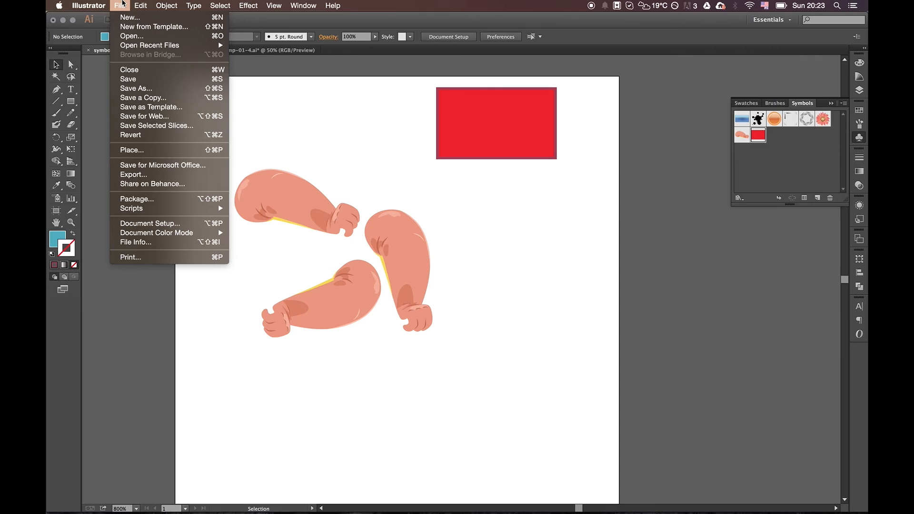
pyautogui.moveTo(135, 88)
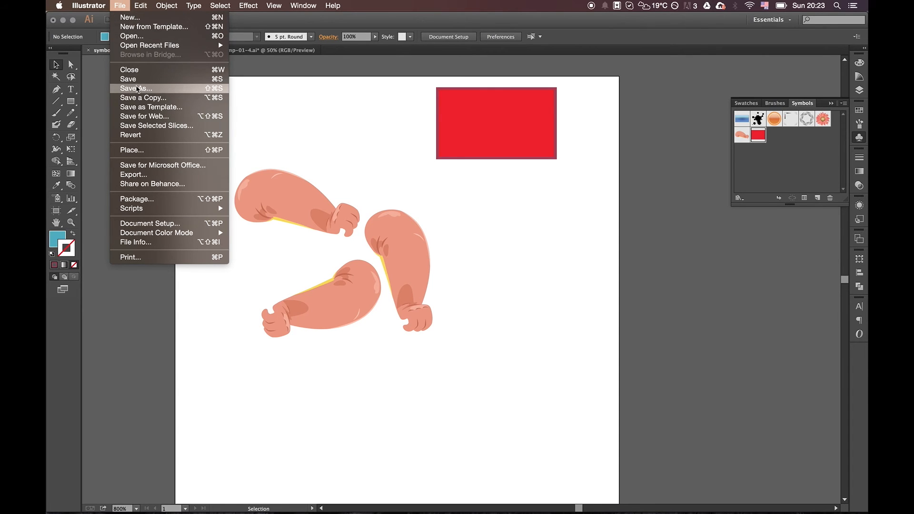
pyautogui.click(136, 87)
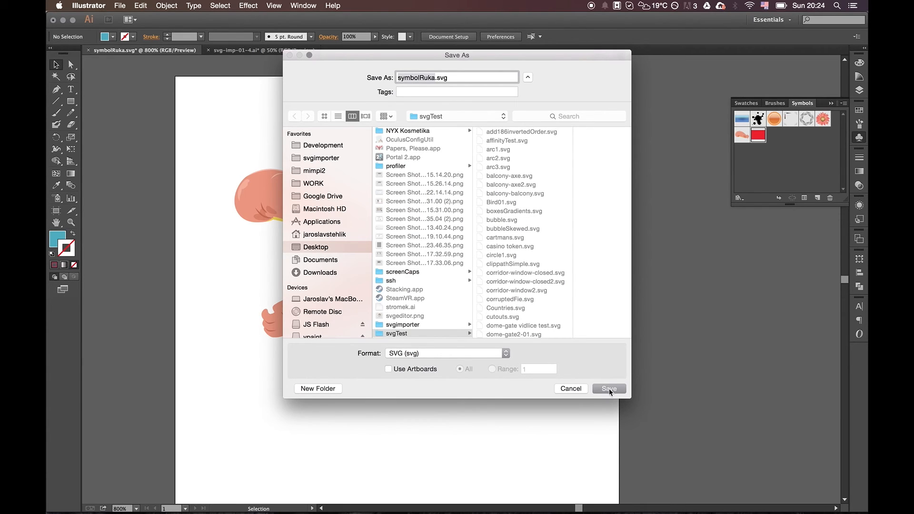
pyautogui.click(609, 389)
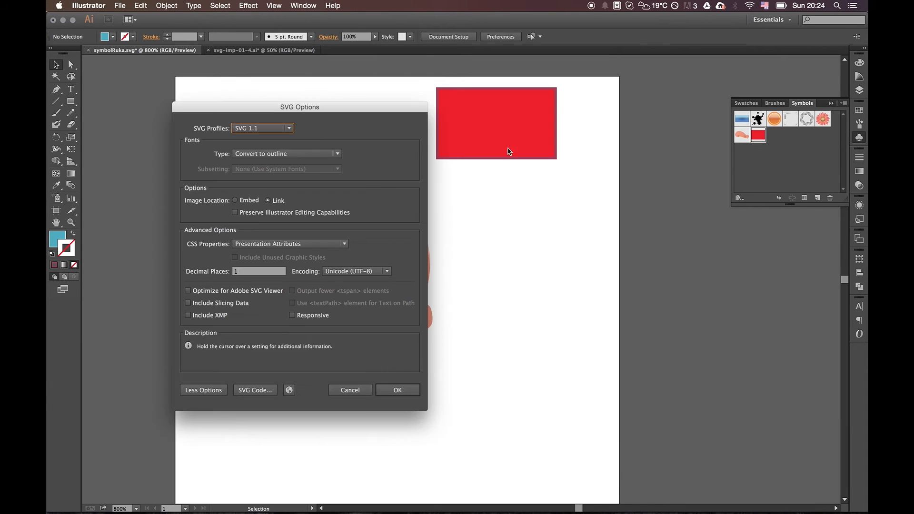
pyautogui.moveTo(362, 121)
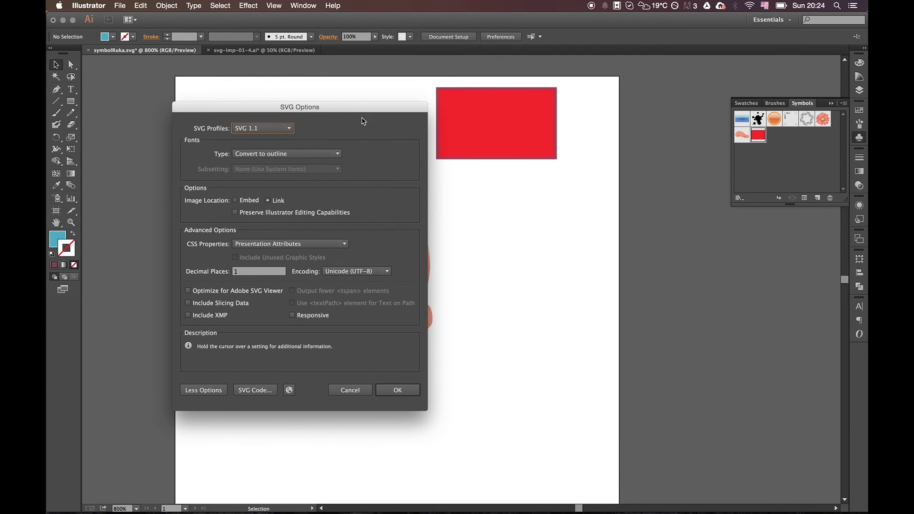
# Confirm SVG Options for symbolRuka.svg with the SVG 1.1 profile and text converted to outlines.
pyautogui.moveTo(300, 107); pyautogui.dragTo(373, 107)
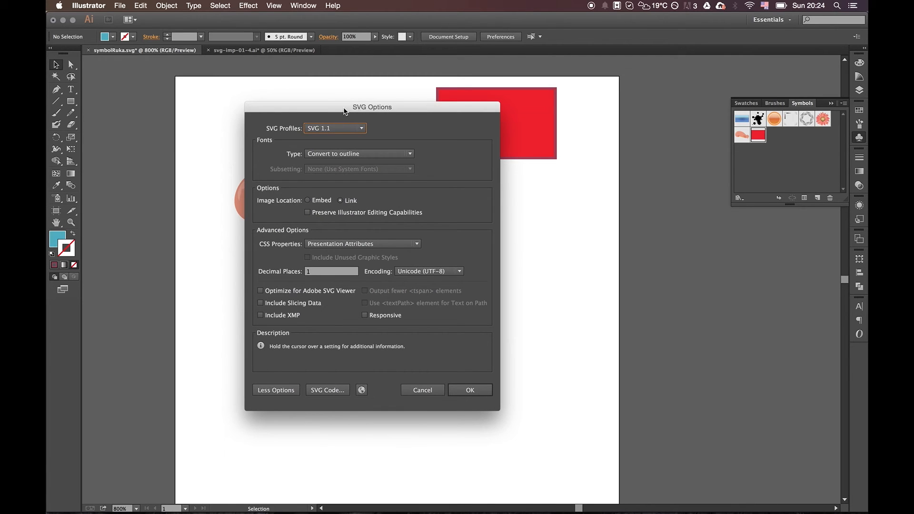
pyautogui.moveTo(372, 107); pyautogui.dragTo(350, 119)
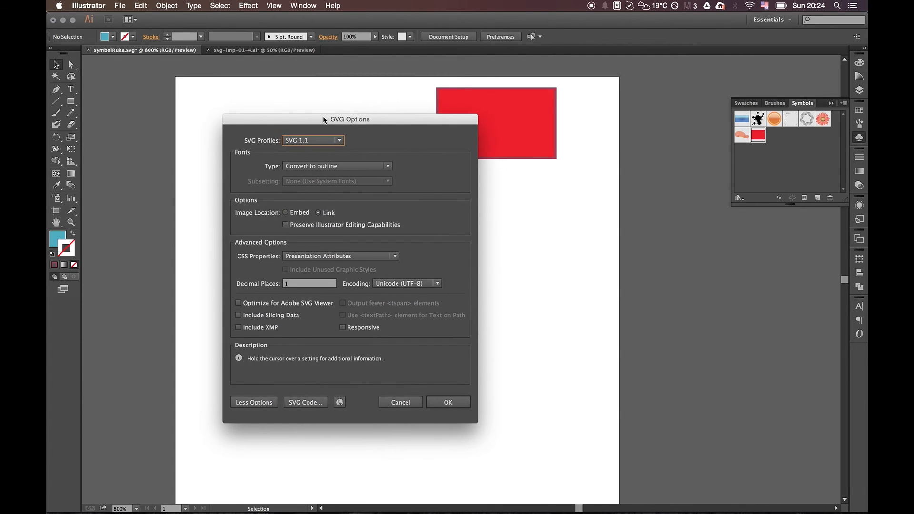
pyautogui.moveTo(350, 120); pyautogui.dragTo(357, 112)
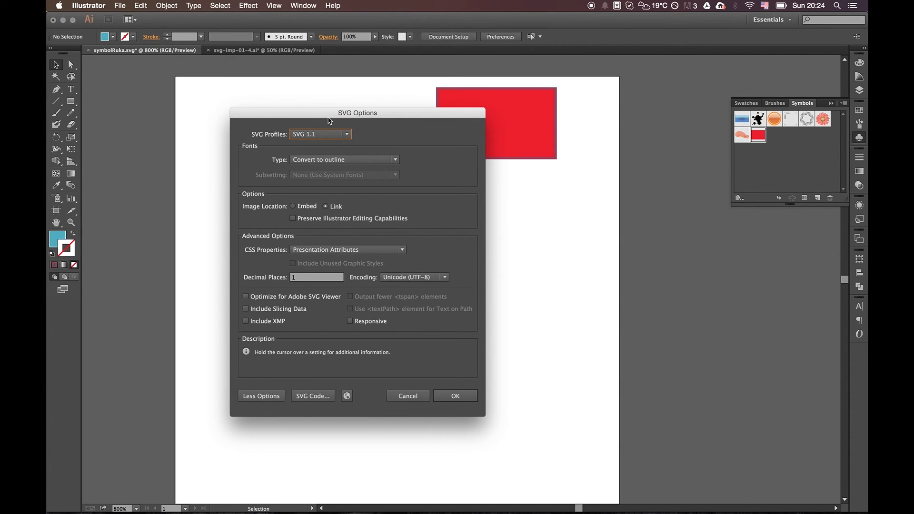
pyautogui.click(320, 134)
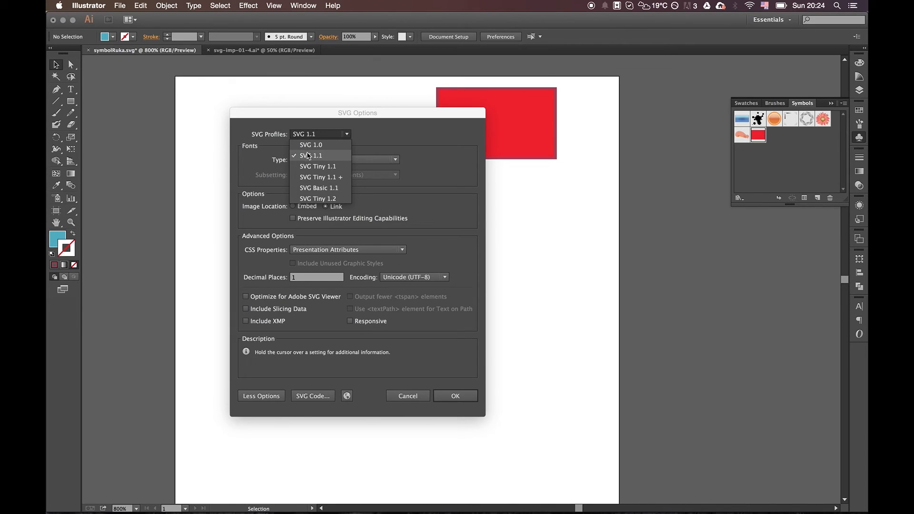
pyautogui.click(309, 155)
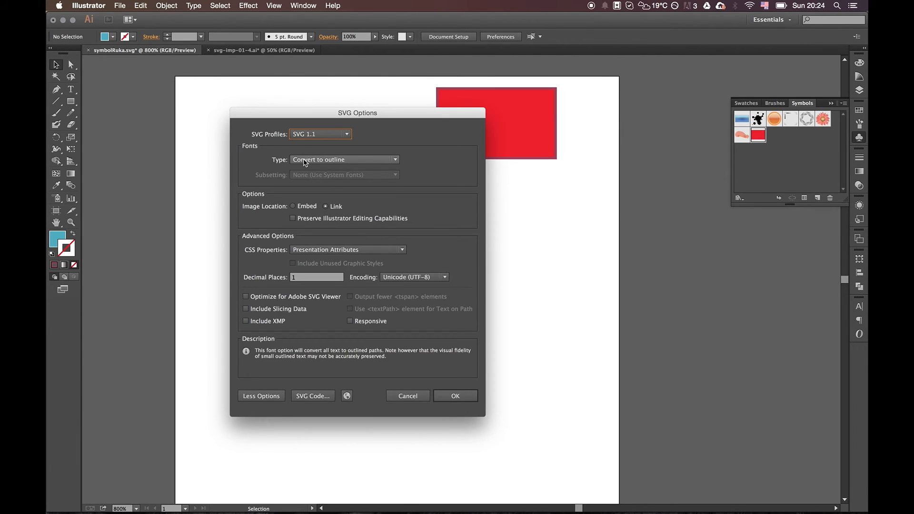
pyautogui.moveTo(399, 155)
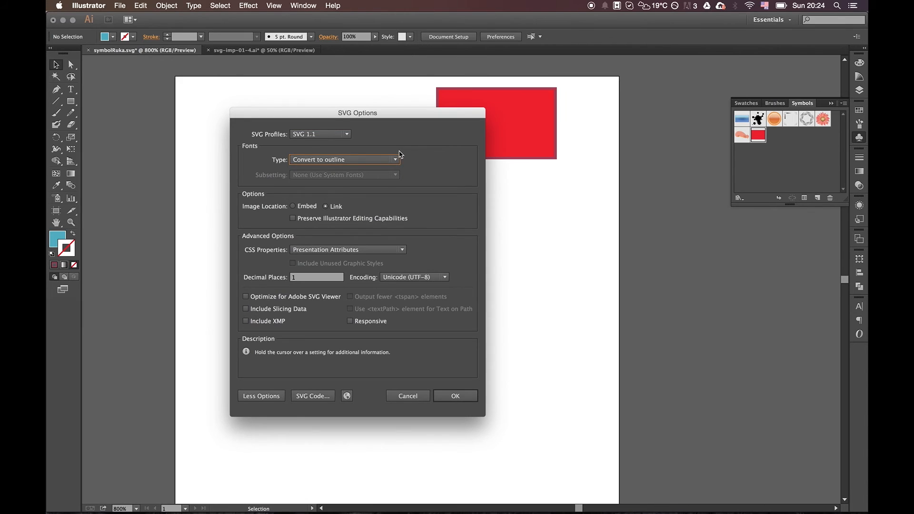
pyautogui.moveTo(338, 201)
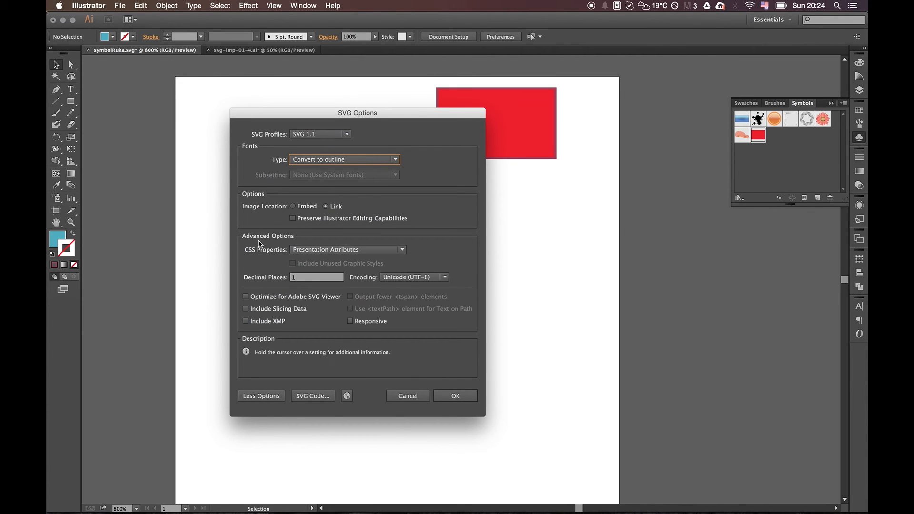
pyautogui.click(347, 249)
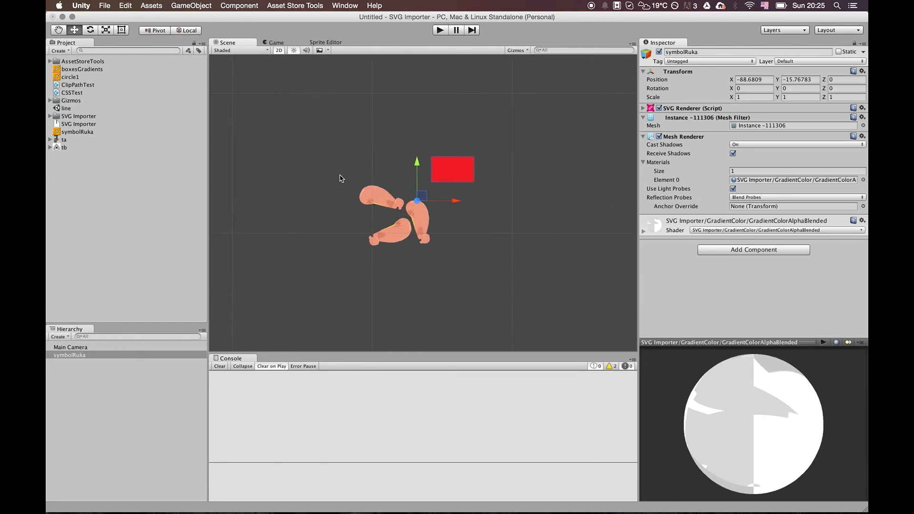
# Frame the imported symbolRuka artwork (three arms and red rectangle) in the Scene view.
pyautogui.press('cmd+tab')
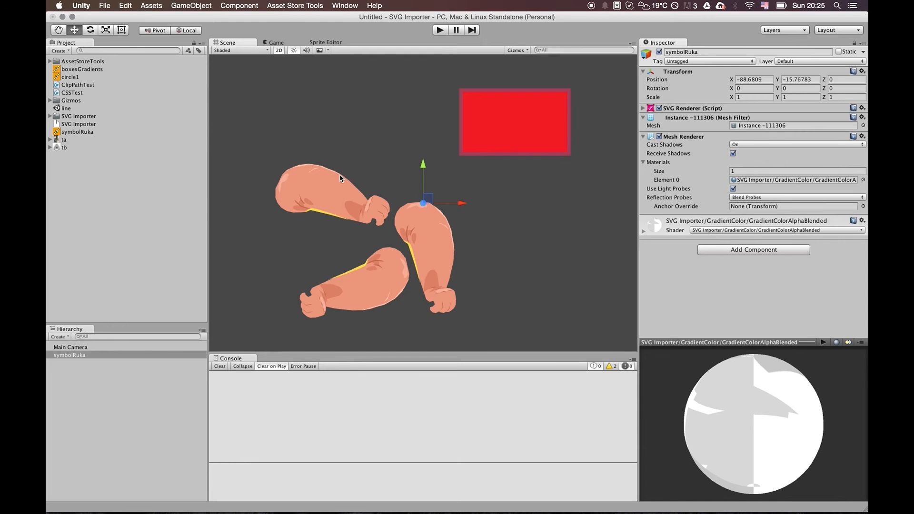
pyautogui.moveTo(339, 202)
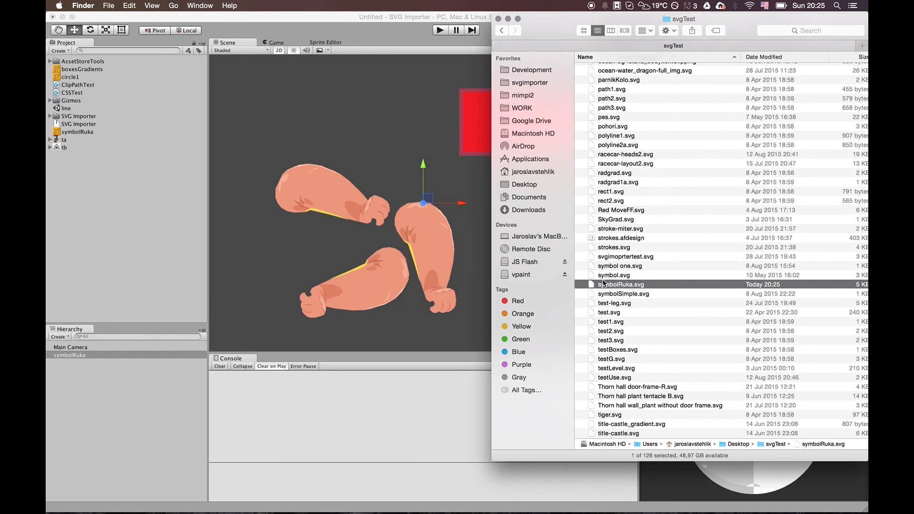
# Open symbolRuka.svg from the svgTest folder with Sublime Text 2.
pyautogui.rightClick(620, 283)
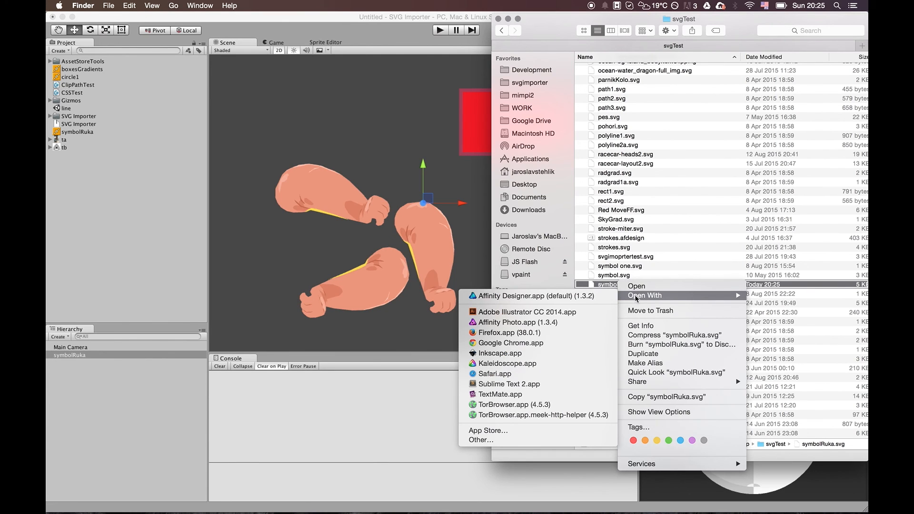
pyautogui.click(511, 384)
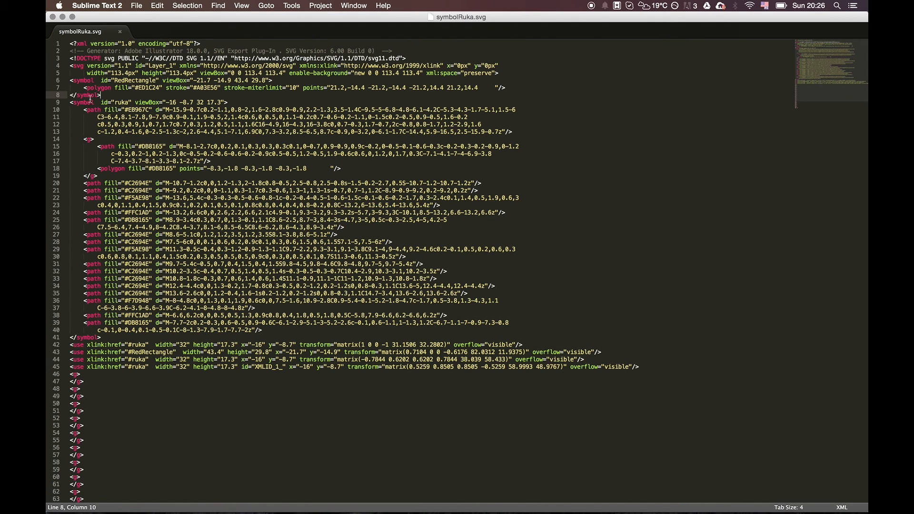
pyautogui.click(100, 328)
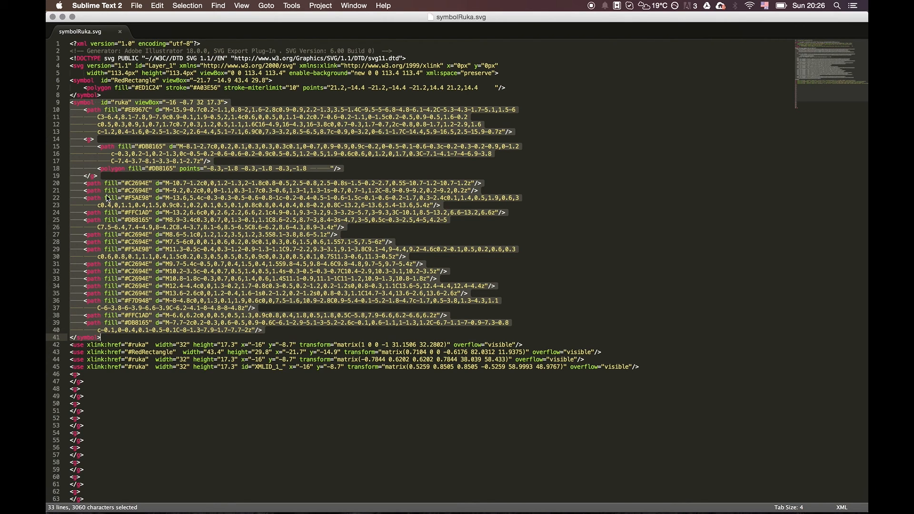
pyautogui.click(120, 344)
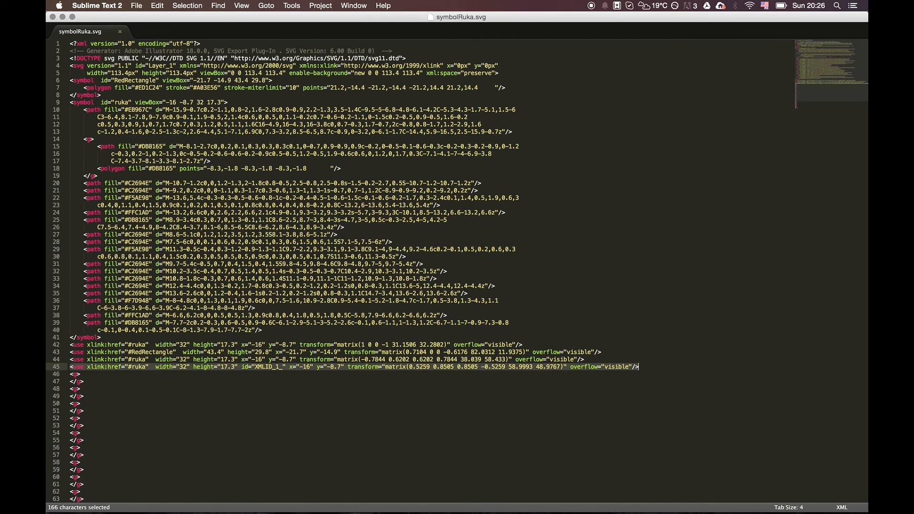
pyautogui.click(155, 339)
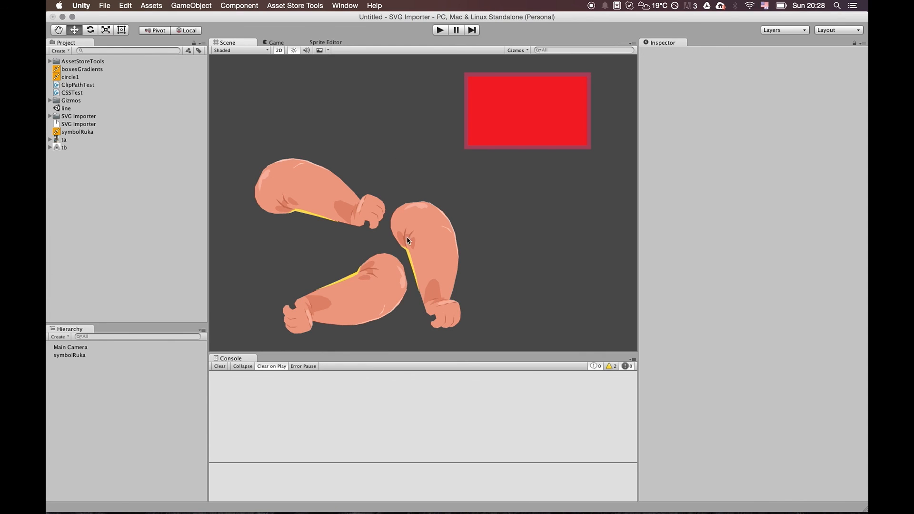
pyautogui.click(70, 355)
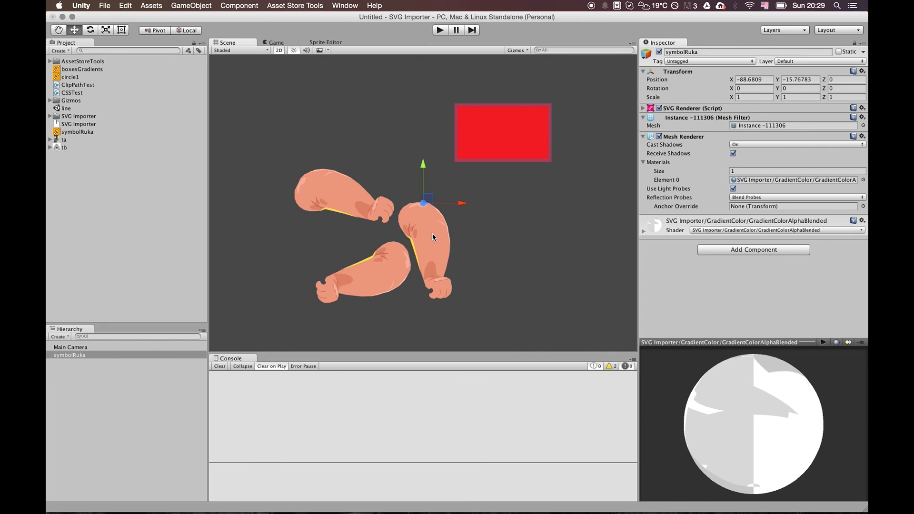
pyautogui.moveTo(434, 239)
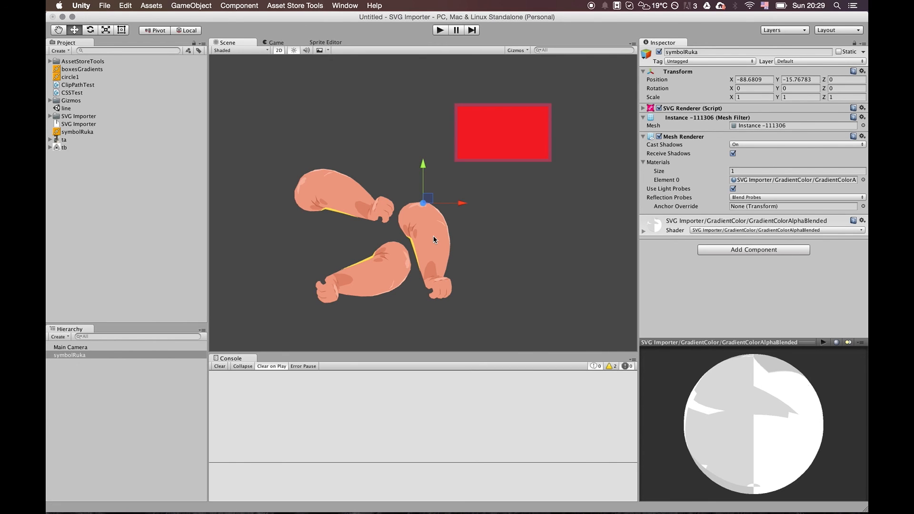